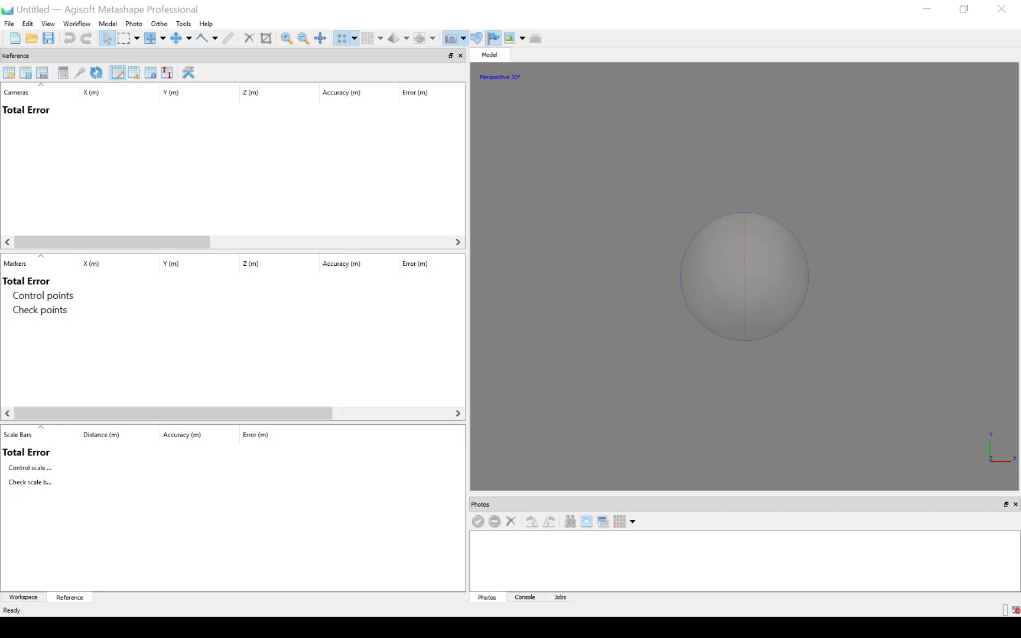
{"action": "mouse_move", "coordinate": [53, 220]}
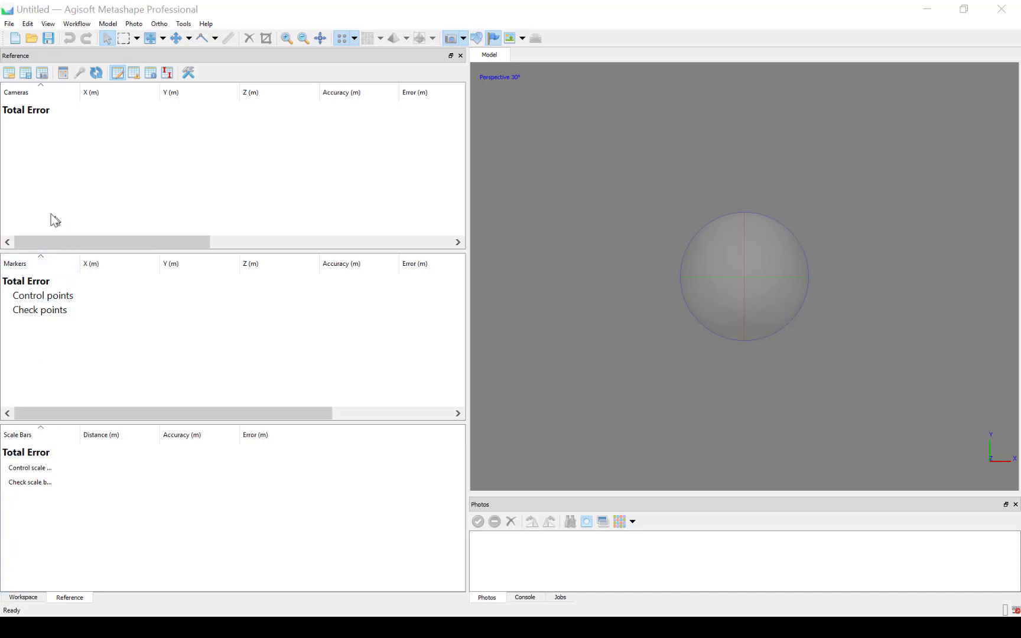
Add all drone images from the Delivery\photos folder via Workflow > Add Photos
{"action": "left_click", "coordinate": [76, 24]}
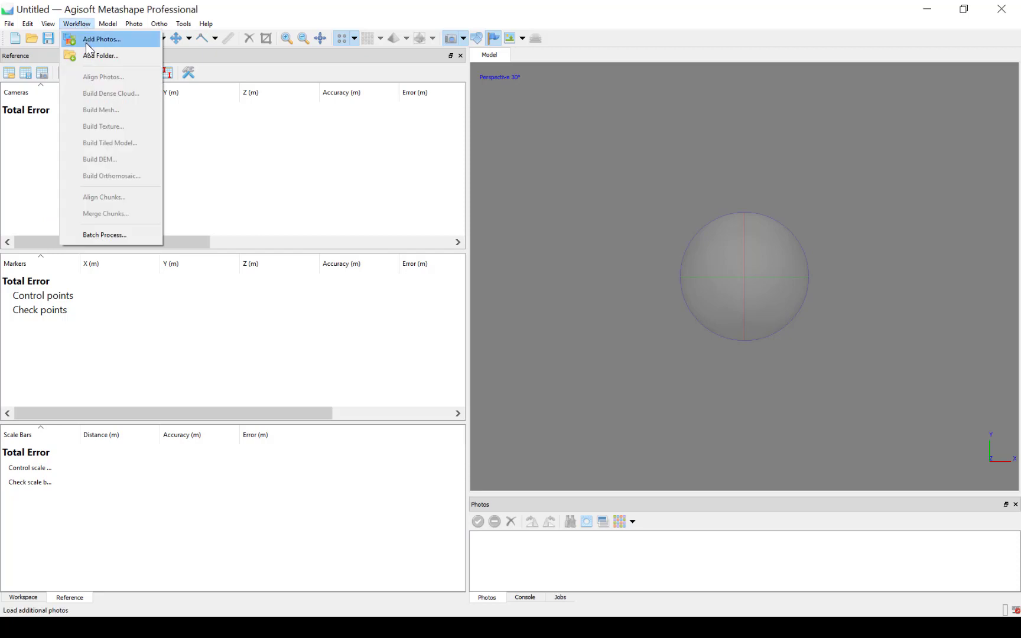
{"action": "left_click", "coordinate": [108, 39]}
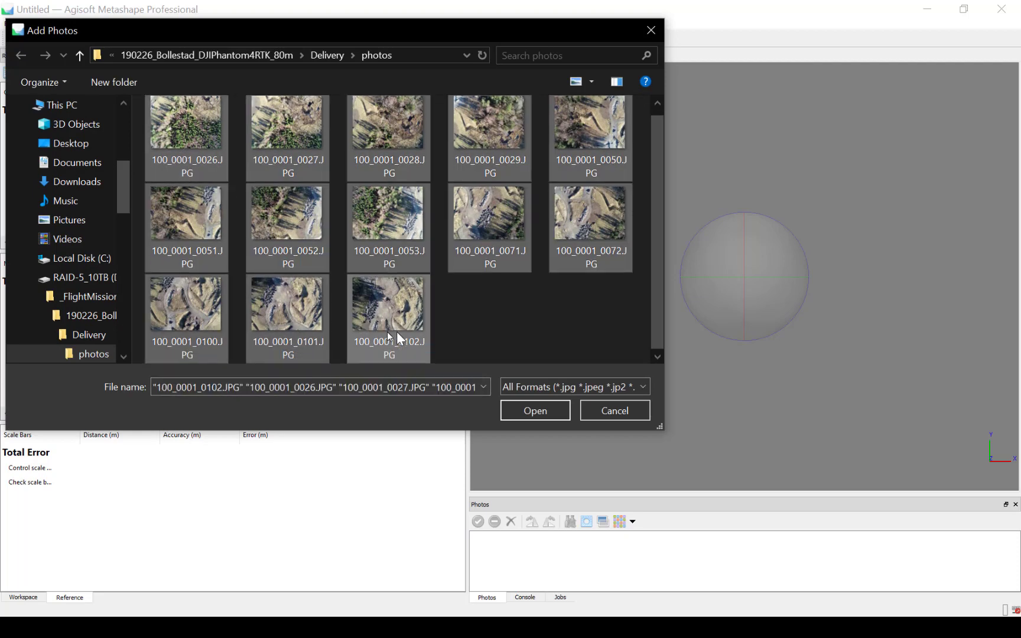
{"action": "left_click", "coordinate": [535, 410]}
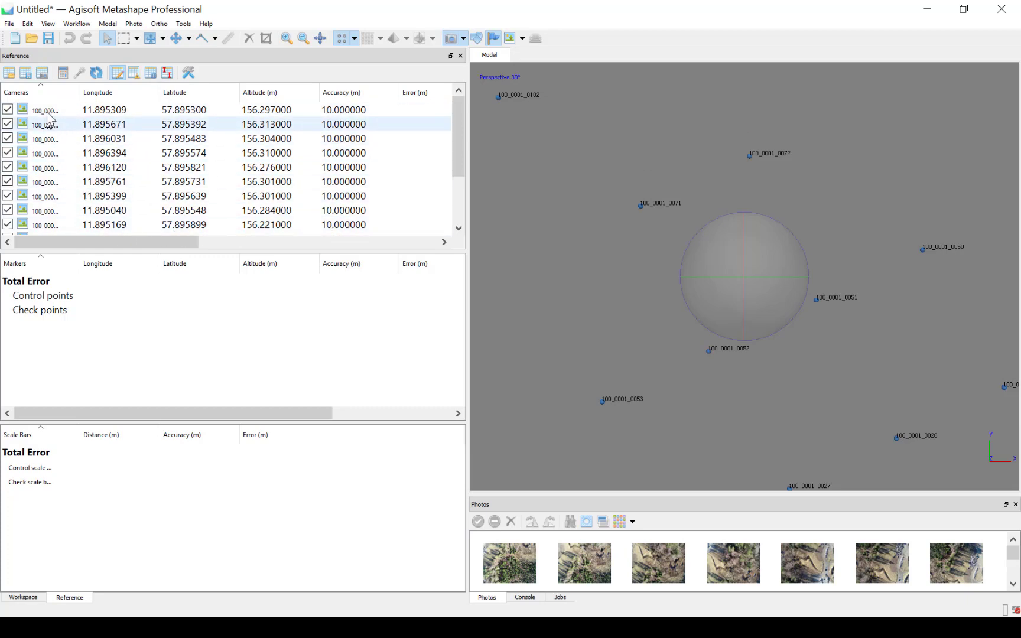
Select the first camera in the Reference pane and scroll to the last entry
{"action": "left_click", "coordinate": [44, 109]}
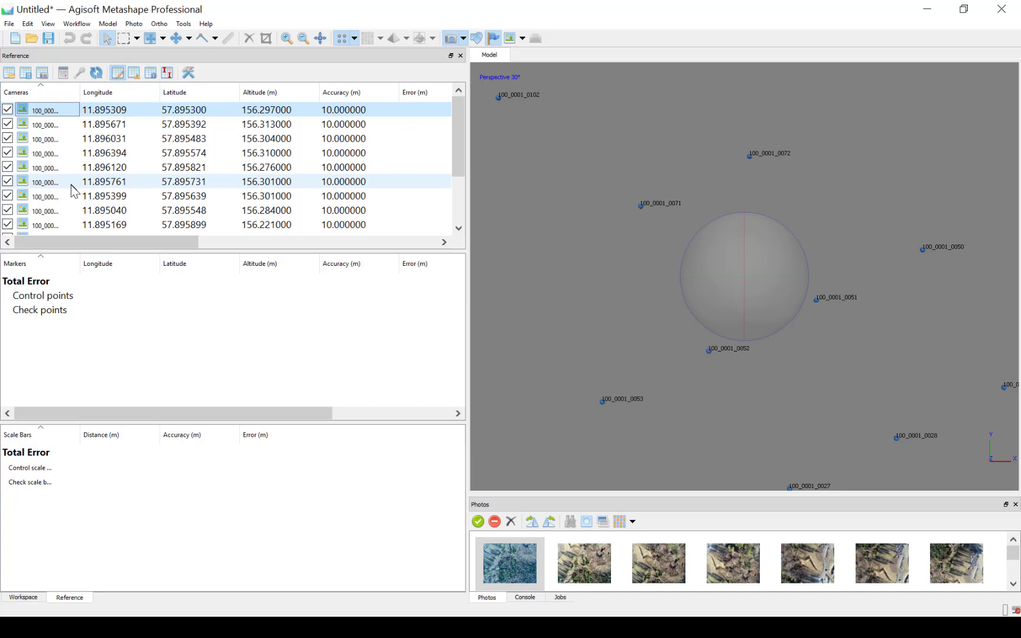
{"action": "scroll", "scroll_direction": "down", "scroll_amount": 3}
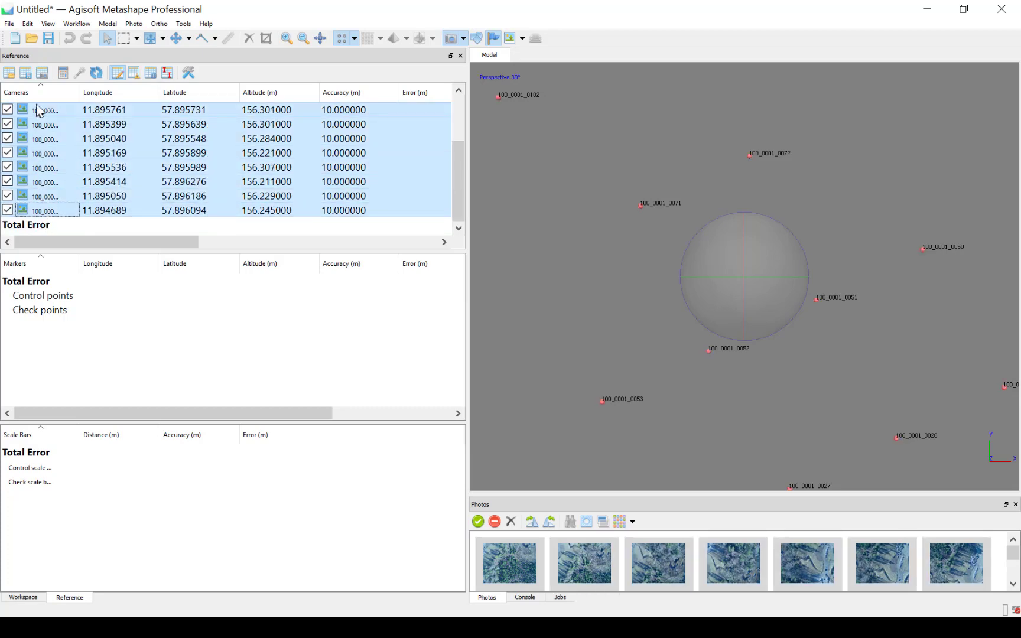
{"action": "mouse_move", "coordinate": [42, 65]}
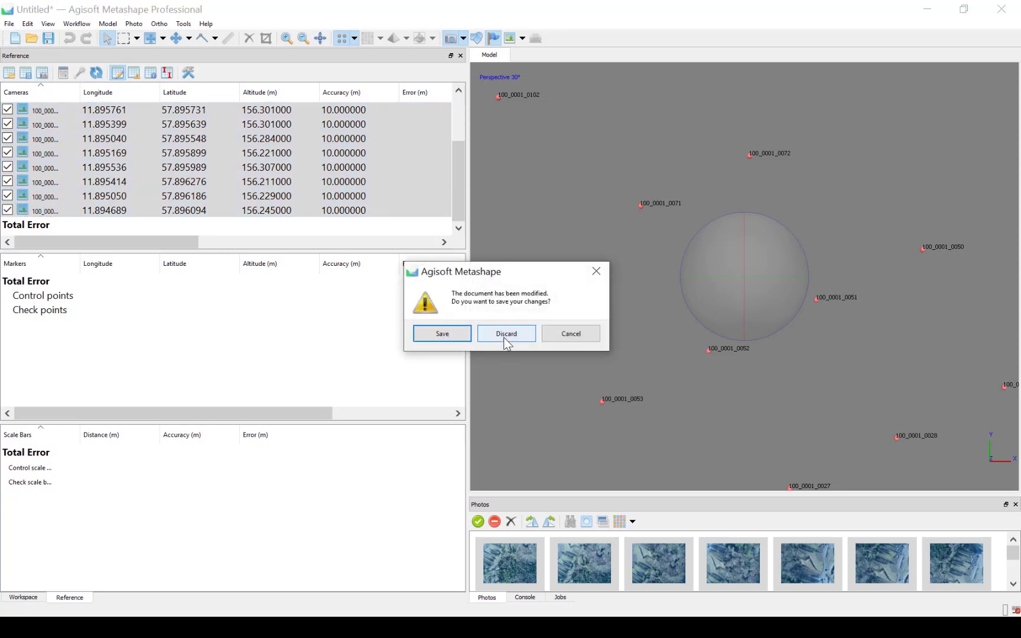
Discard the project and enable all Advanced preferences for loading data from XMP metadata
{"action": "left_click", "coordinate": [505, 334]}
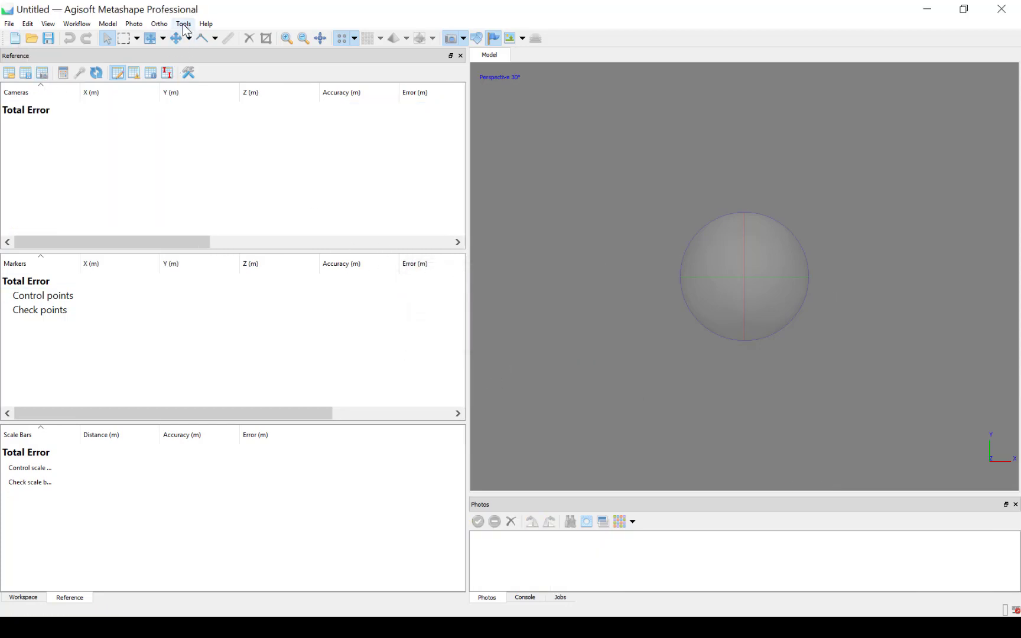
{"action": "left_click", "coordinate": [183, 24]}
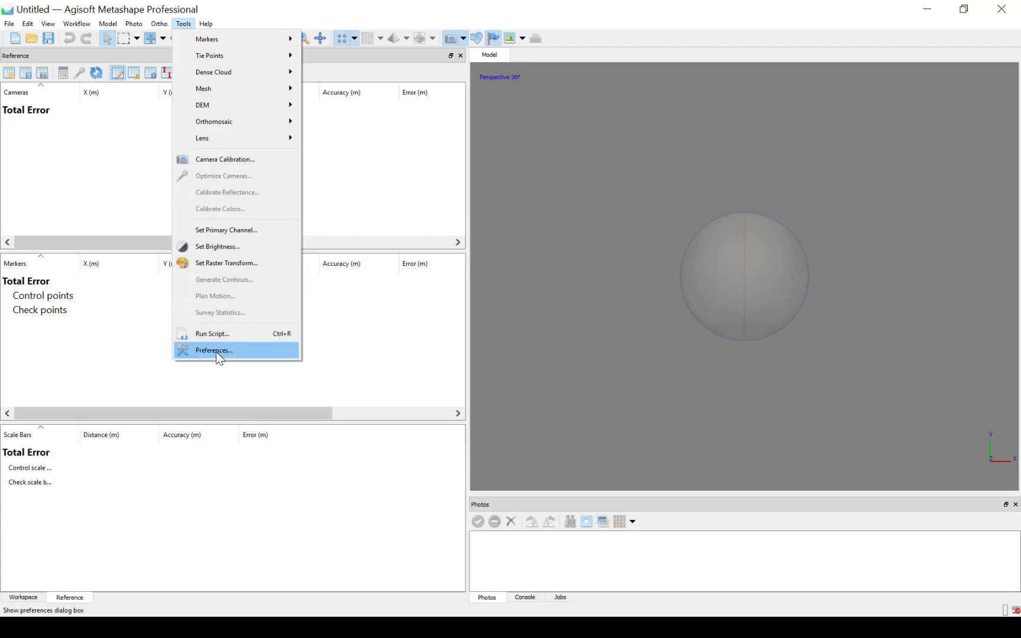
{"action": "left_click", "coordinate": [213, 350]}
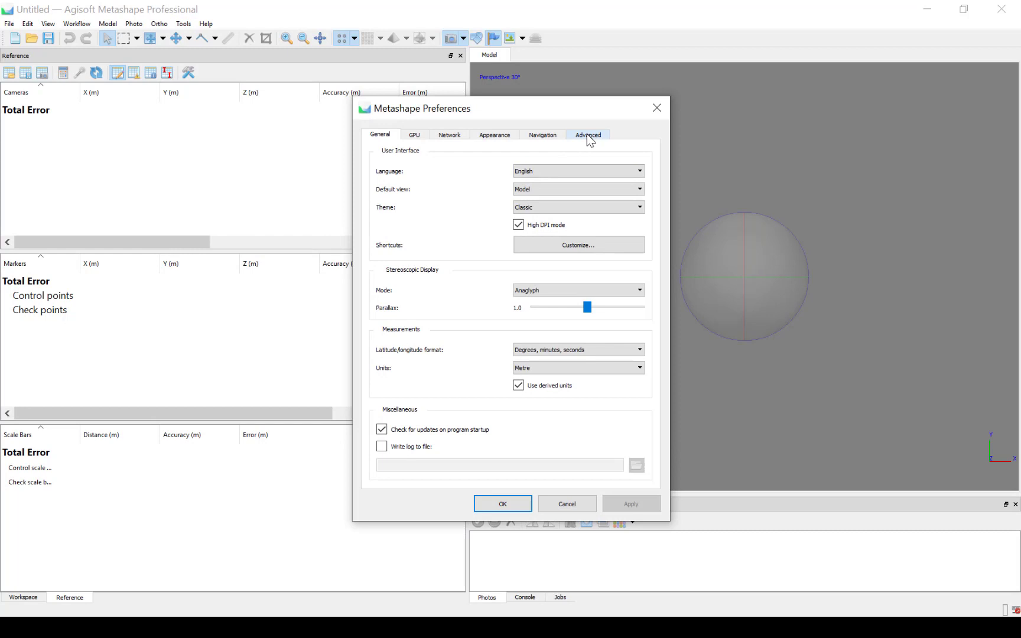
{"action": "left_click", "coordinate": [588, 134]}
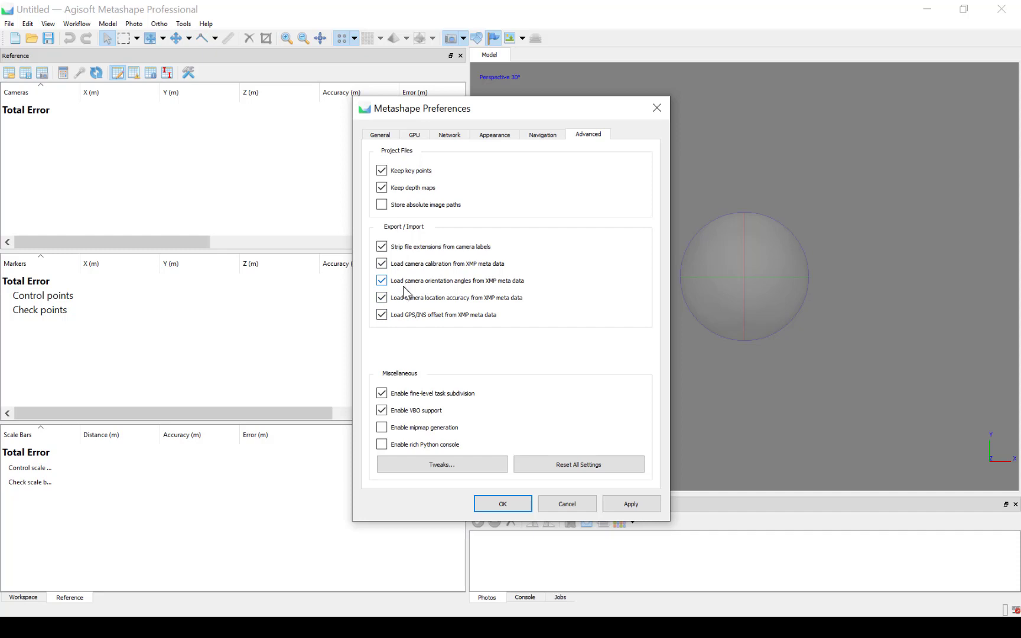
{"action": "mouse_move", "coordinate": [452, 289]}
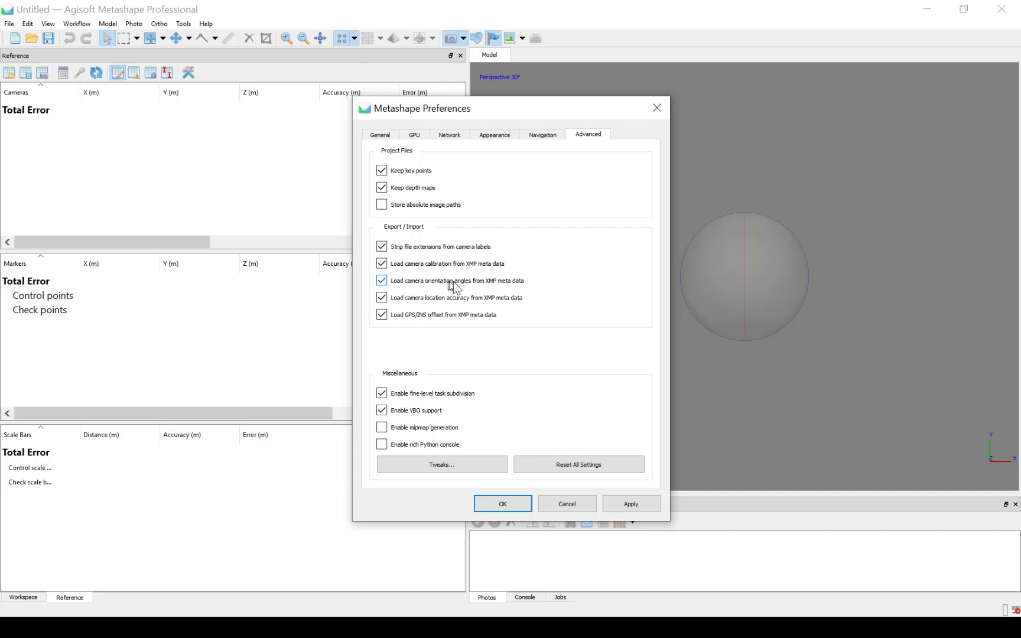
{"action": "mouse_move", "coordinate": [526, 296]}
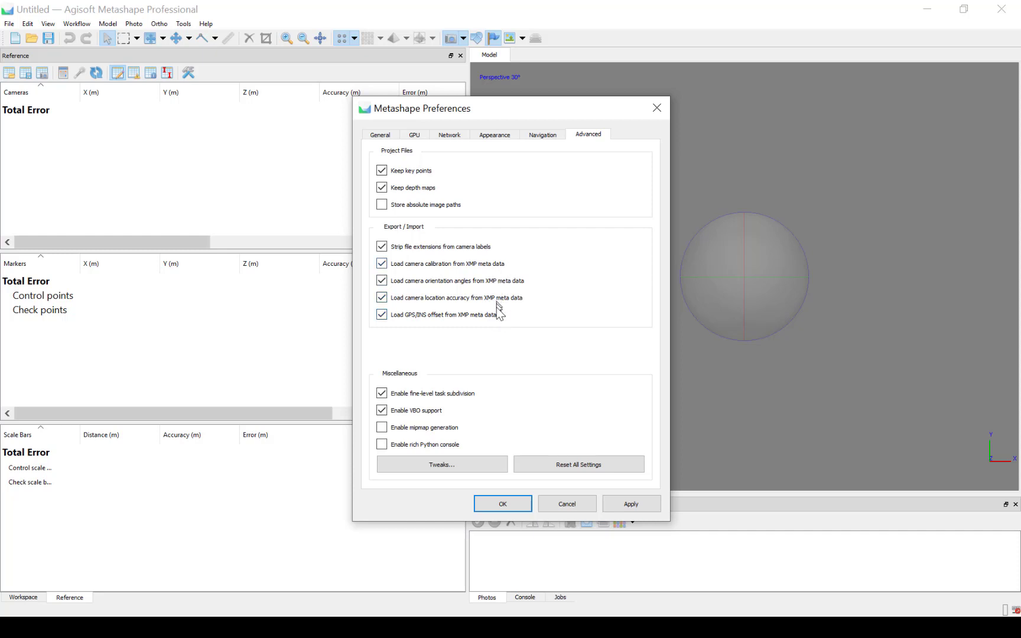
{"action": "mouse_move", "coordinate": [502, 267]}
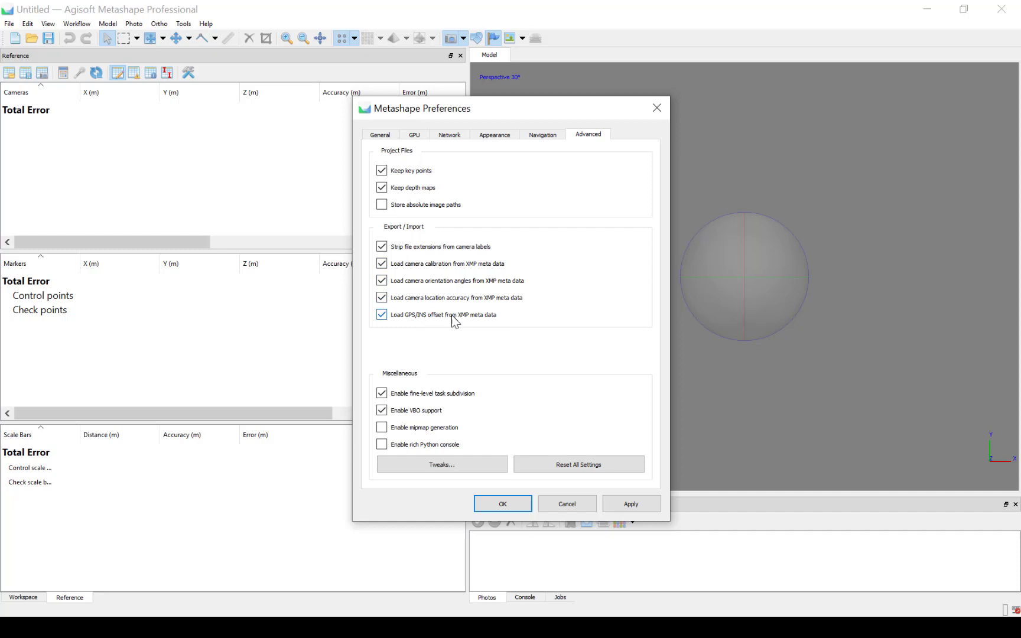
{"action": "mouse_move", "coordinate": [443, 338]}
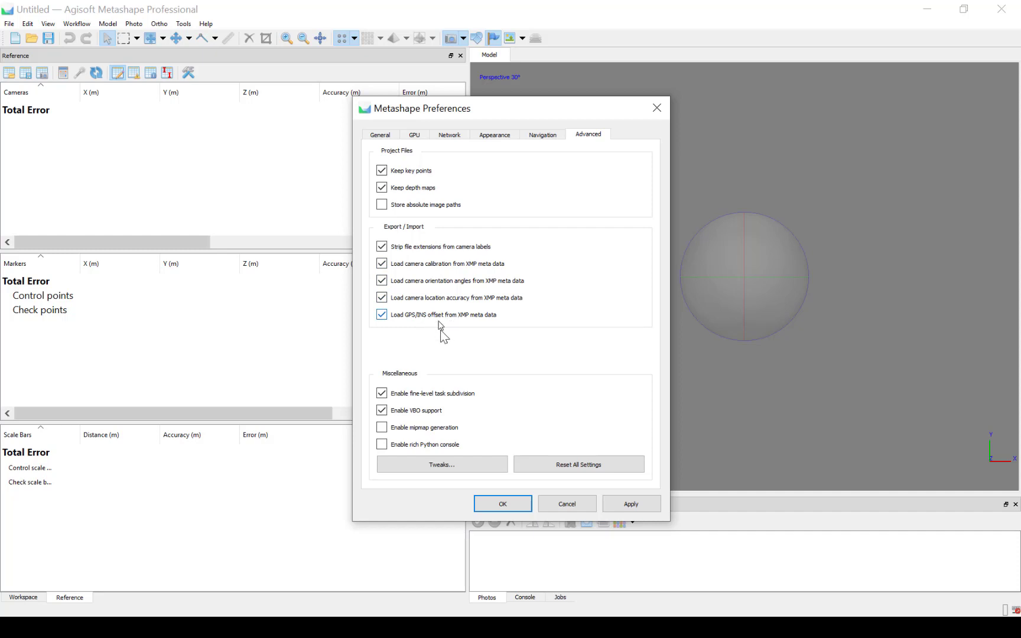
{"action": "left_click", "coordinate": [502, 503]}
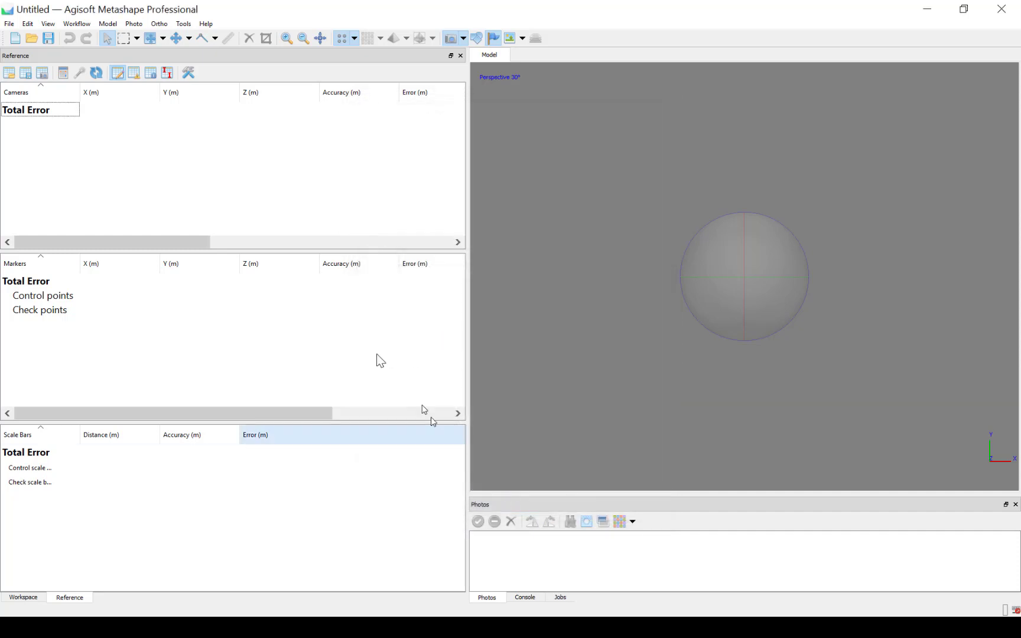
Re-add the same drone photos so cameras get XMP location accuracies
{"action": "left_click", "coordinate": [76, 23]}
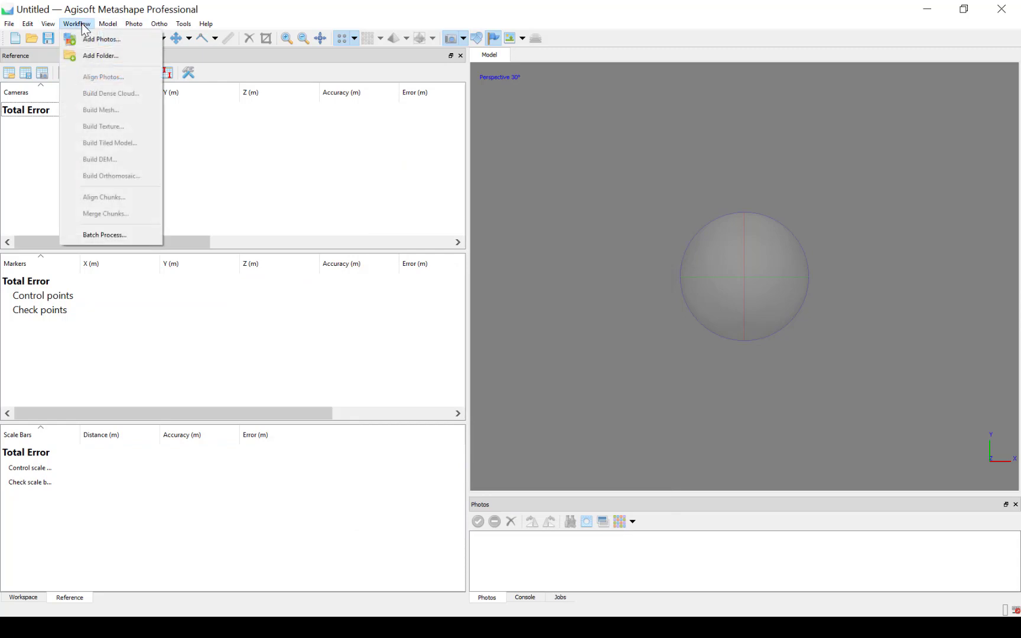
{"action": "left_click", "coordinate": [102, 39]}
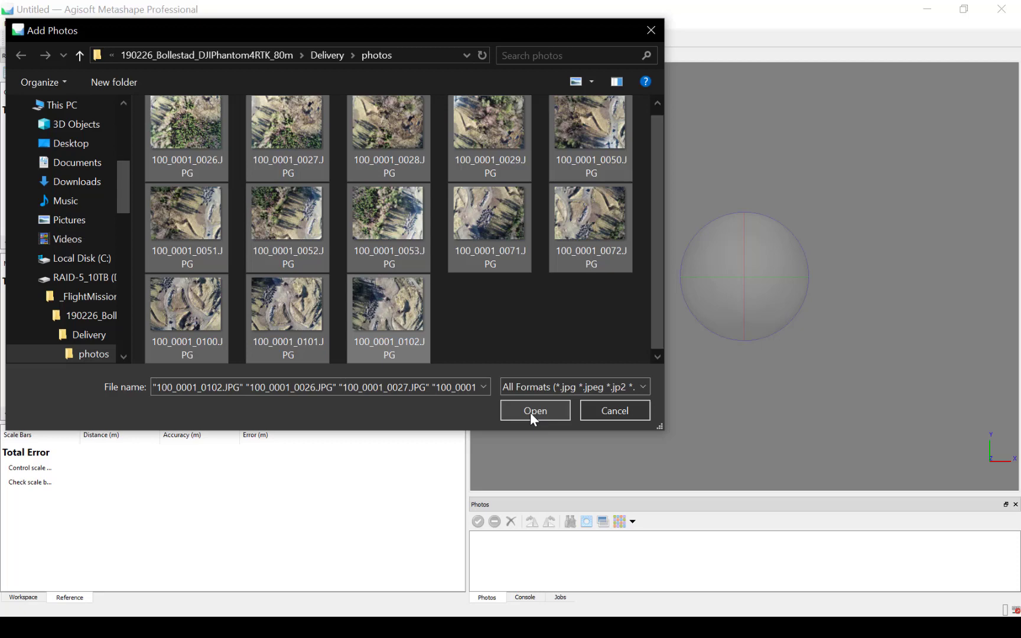
{"action": "left_click", "coordinate": [535, 410]}
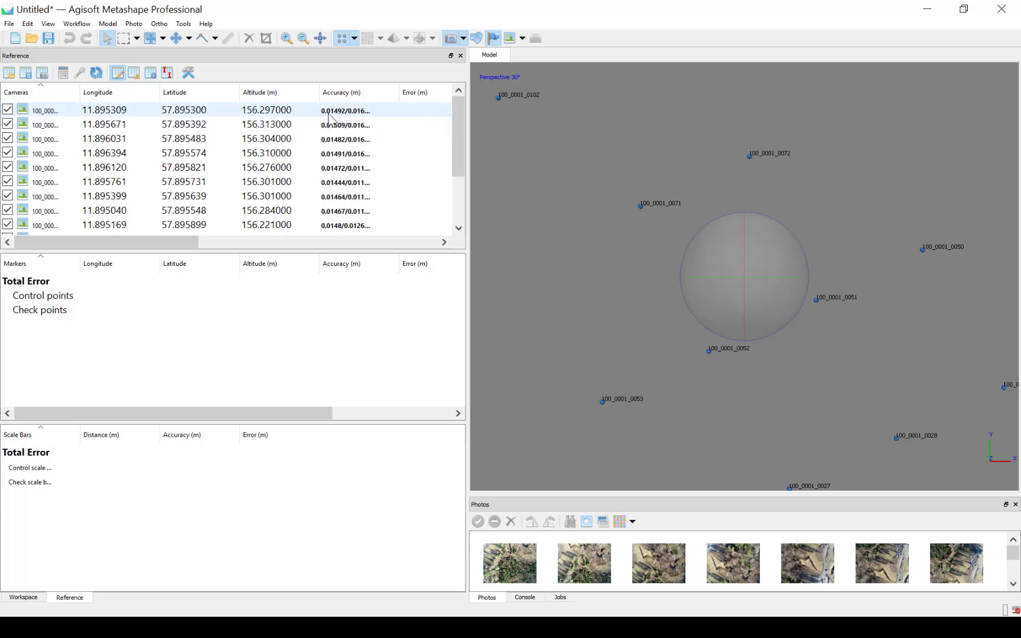
{"action": "mouse_move", "coordinate": [366, 115]}
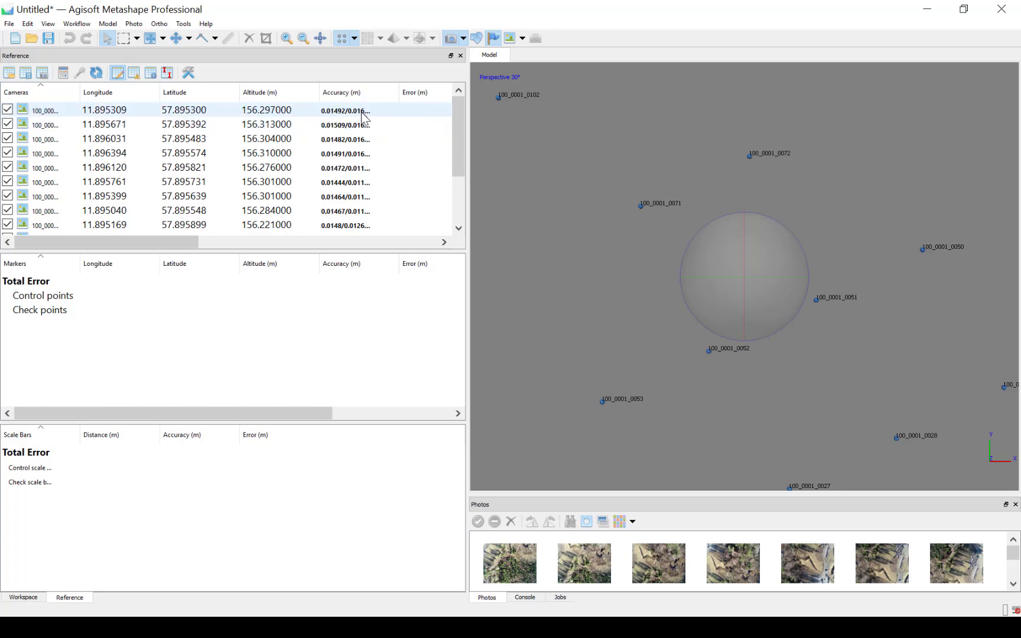
{"action": "mouse_move", "coordinate": [271, 118]}
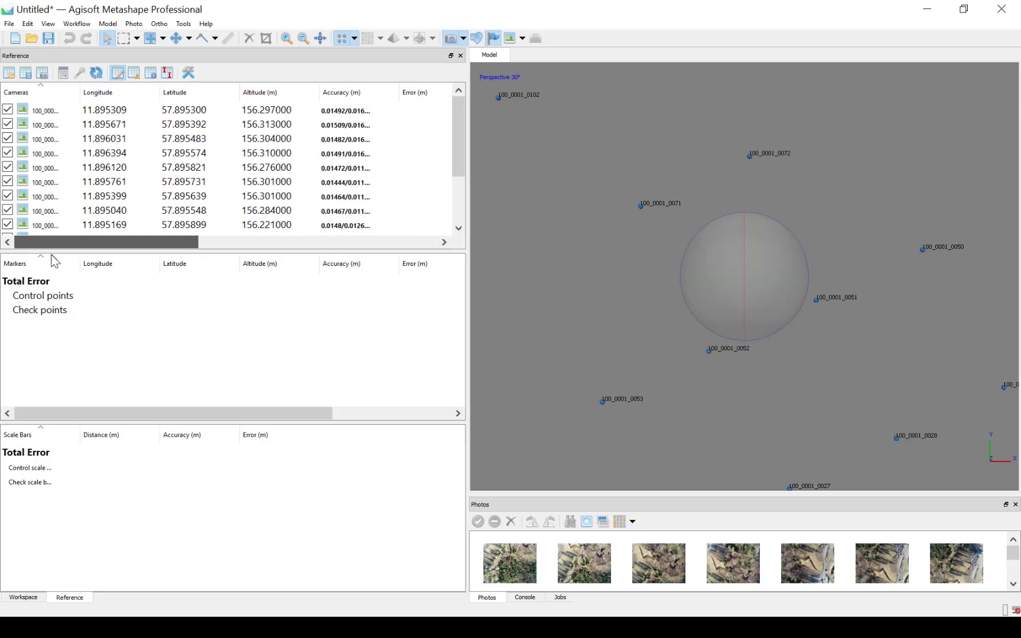
{"action": "mouse_move", "coordinate": [58, 75]}
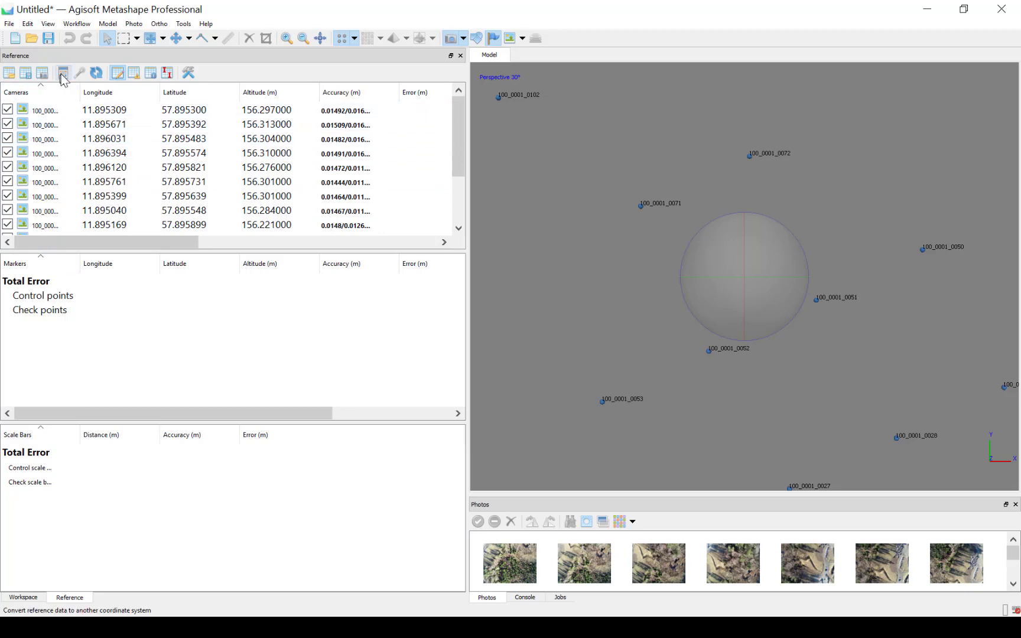
{"action": "mouse_move", "coordinate": [62, 76]}
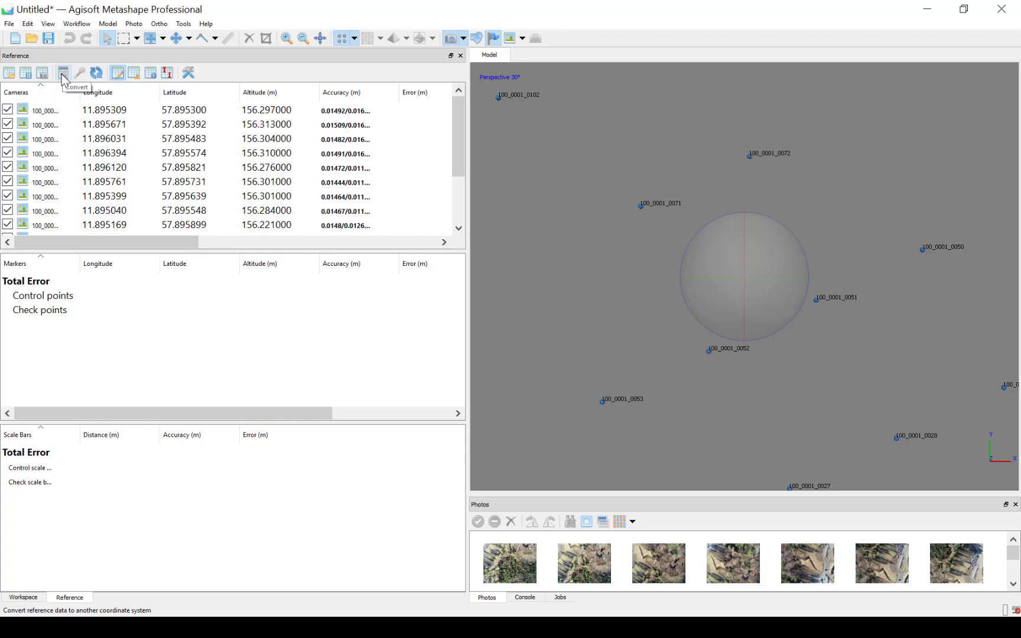
Choose SWEREF99 12 00 + RH2000 height as the Convert Reference coordinate system
{"action": "left_click", "coordinate": [59, 73]}
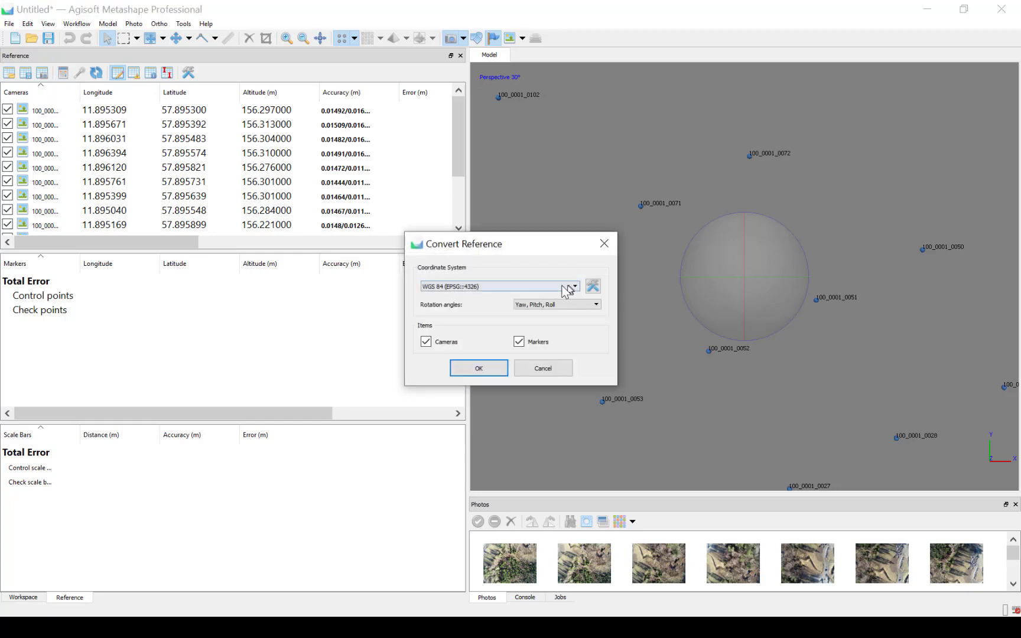
{"action": "left_click", "coordinate": [573, 286]}
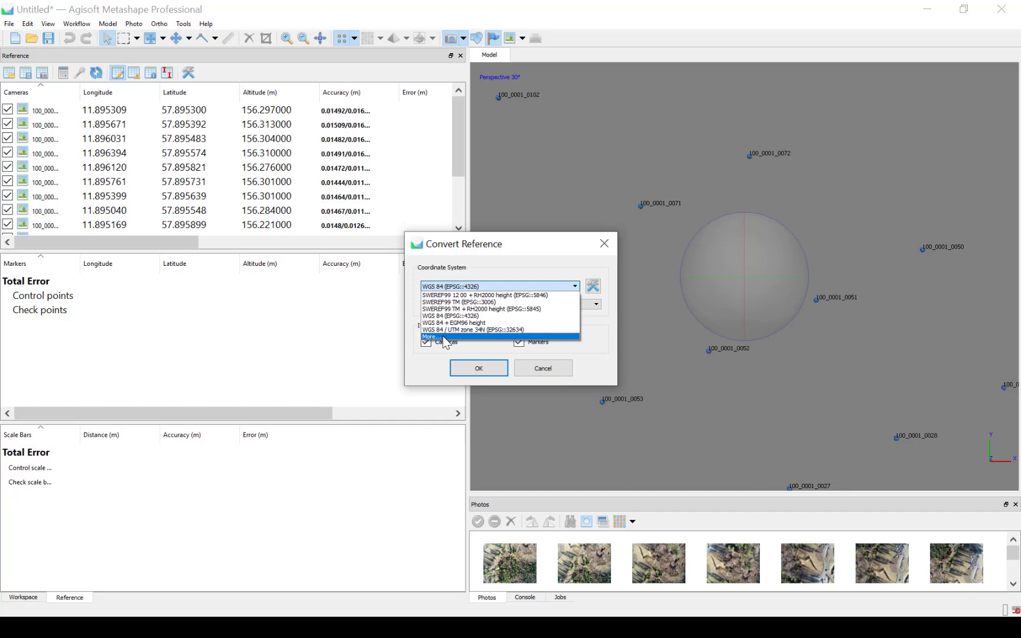
{"action": "left_click", "coordinate": [429, 336]}
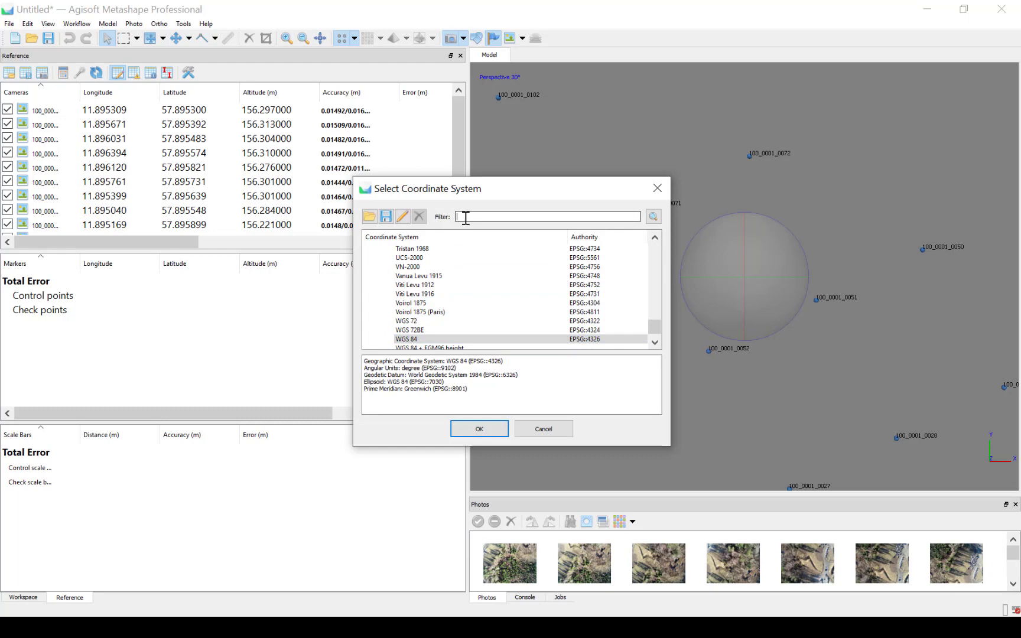
{"action": "type", "text": "SWEREF99"}
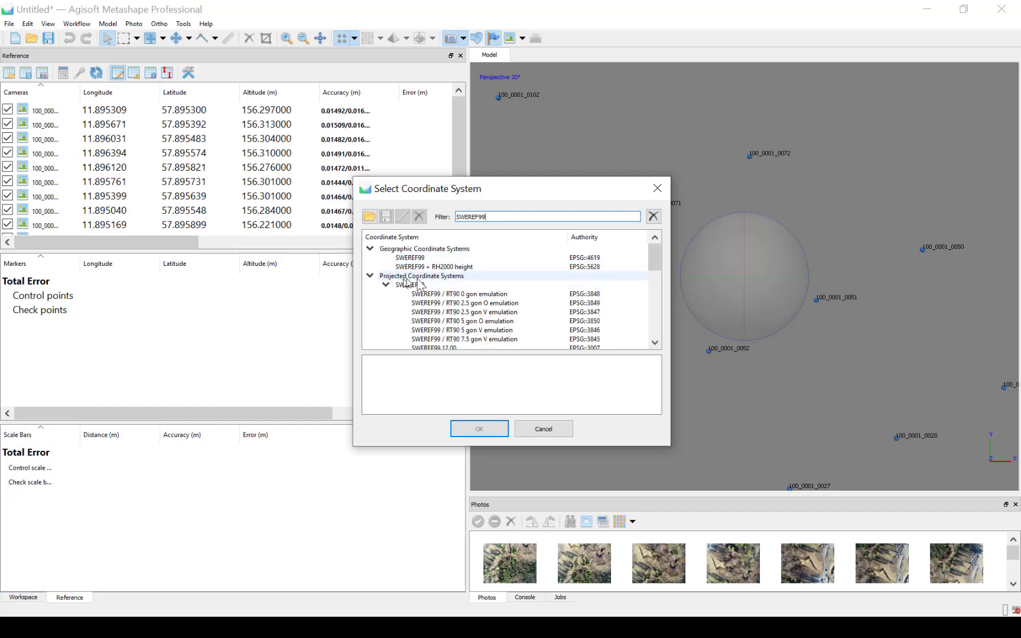
{"action": "scroll", "scroll_direction": "down", "scroll_amount": 3}
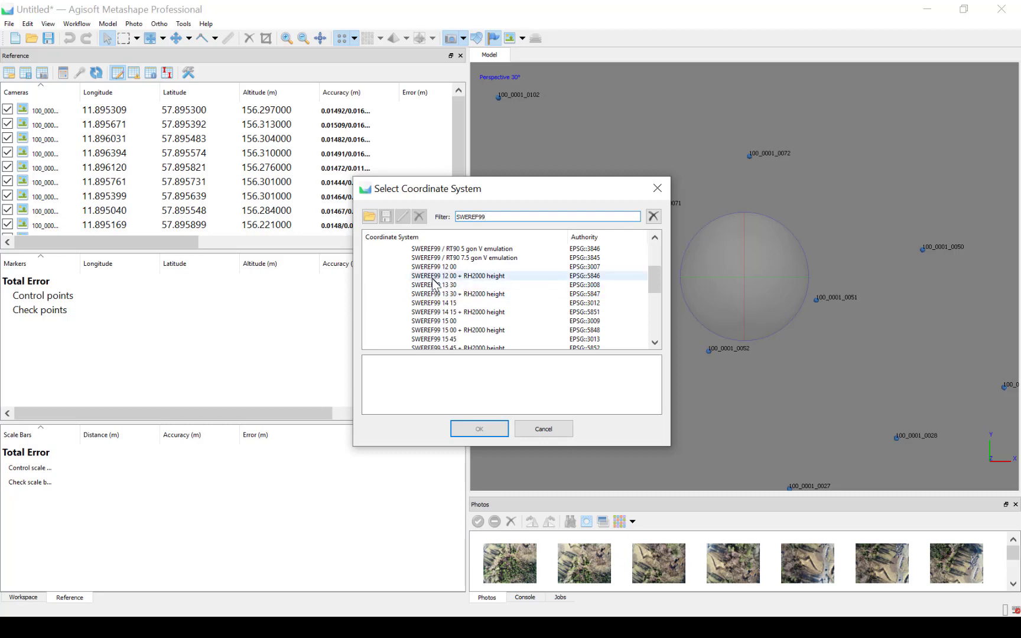
{"action": "left_click", "coordinate": [458, 276]}
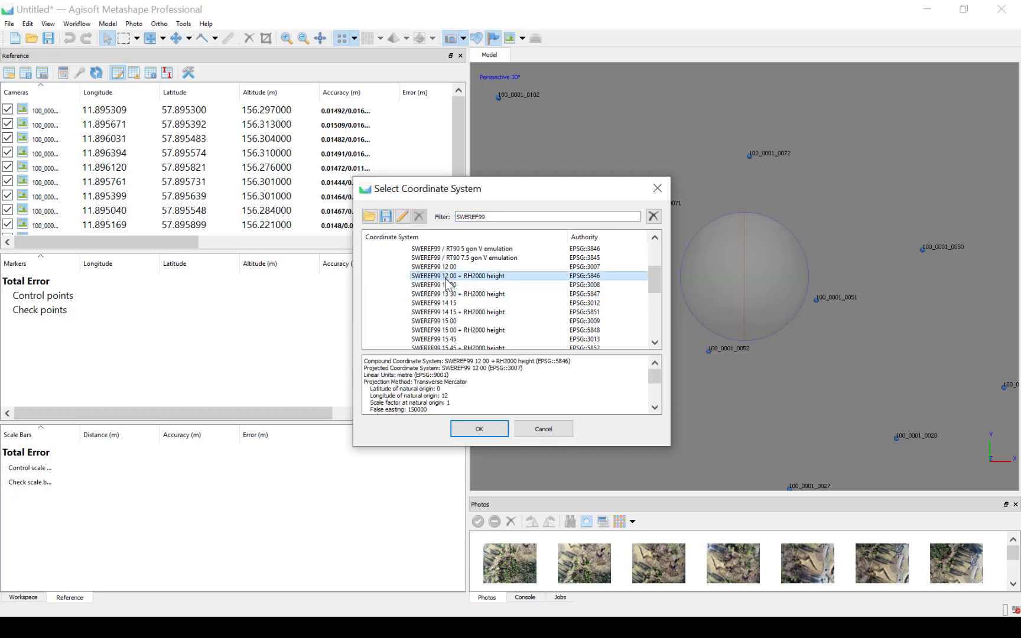
{"action": "mouse_move", "coordinate": [474, 283]}
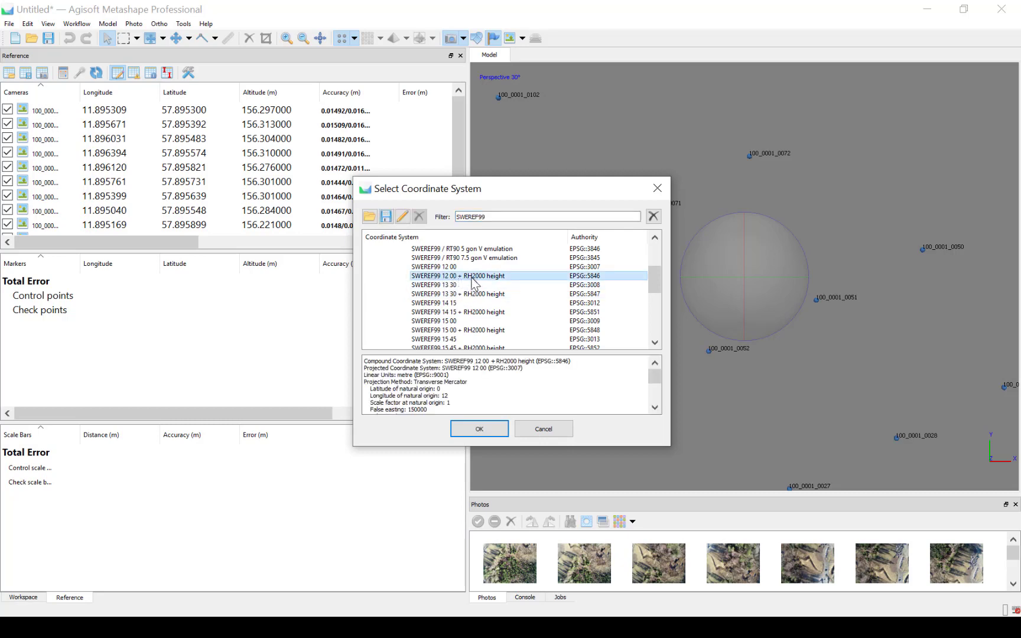
{"action": "mouse_move", "coordinate": [490, 285]}
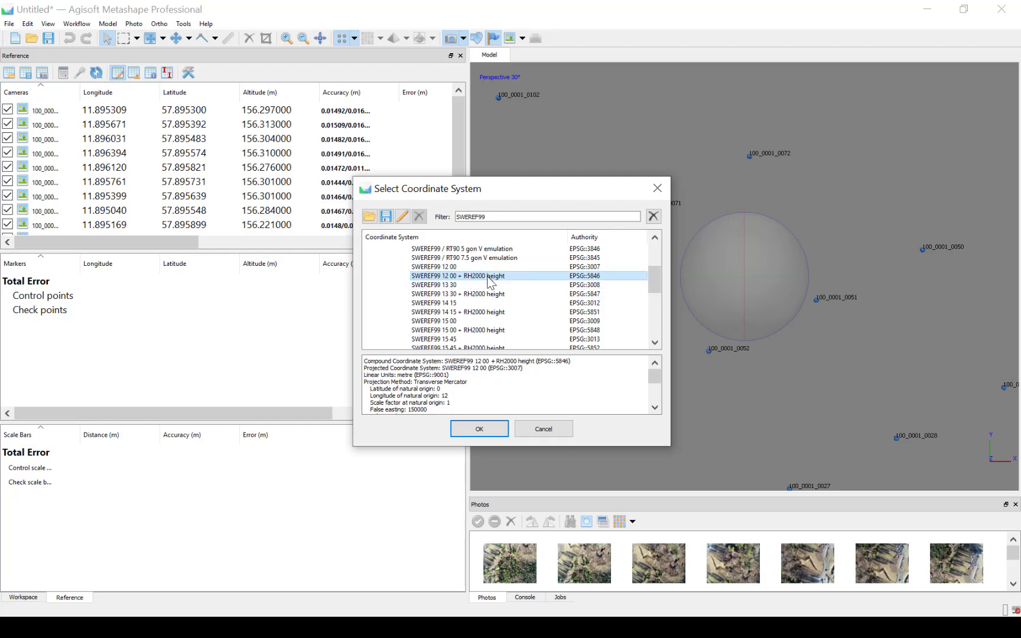
{"action": "mouse_move", "coordinate": [479, 432]}
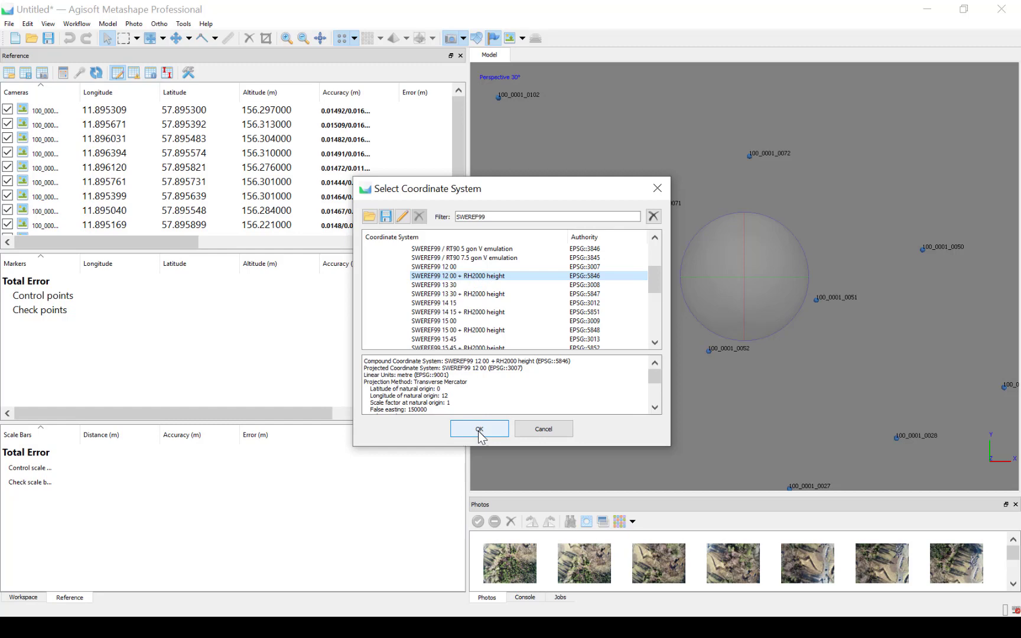
{"action": "left_click", "coordinate": [478, 429]}
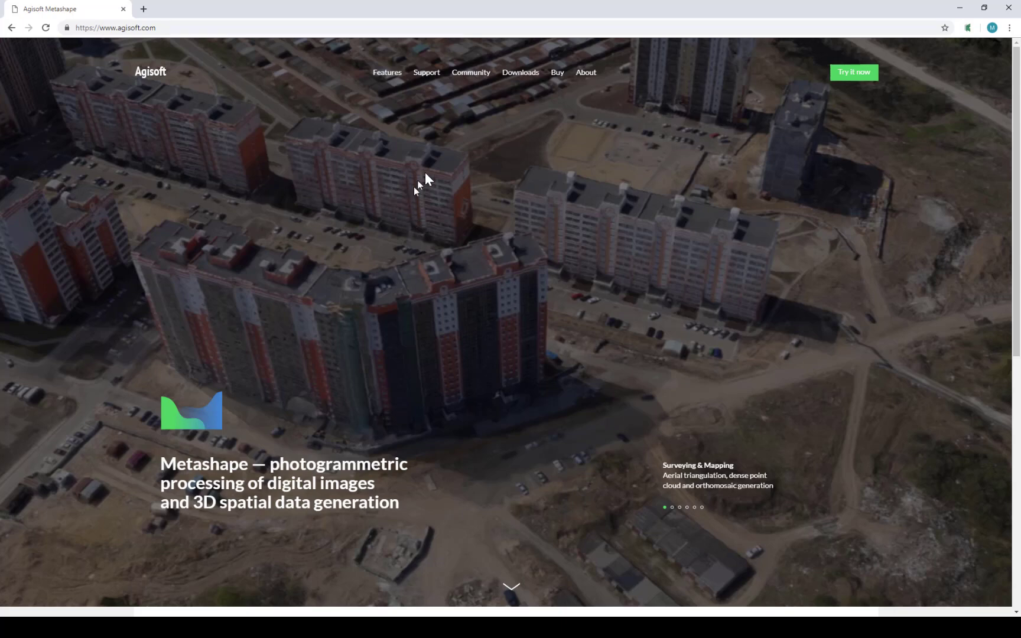
{"action": "mouse_move", "coordinate": [519, 82]}
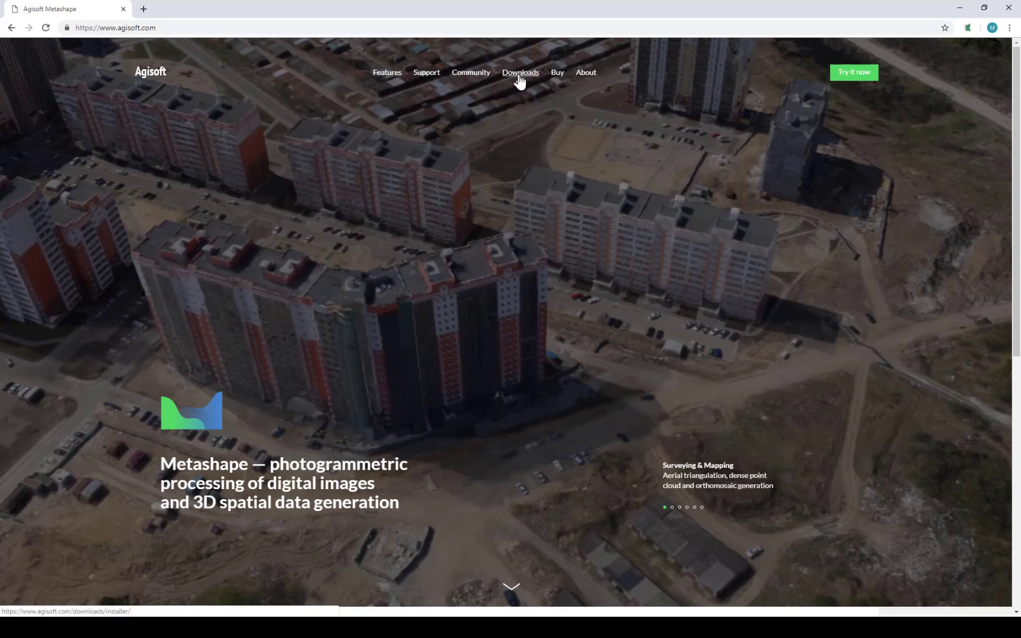
Browse the Geoids tab of Agisoft's Downloads page
{"action": "left_click", "coordinate": [520, 73]}
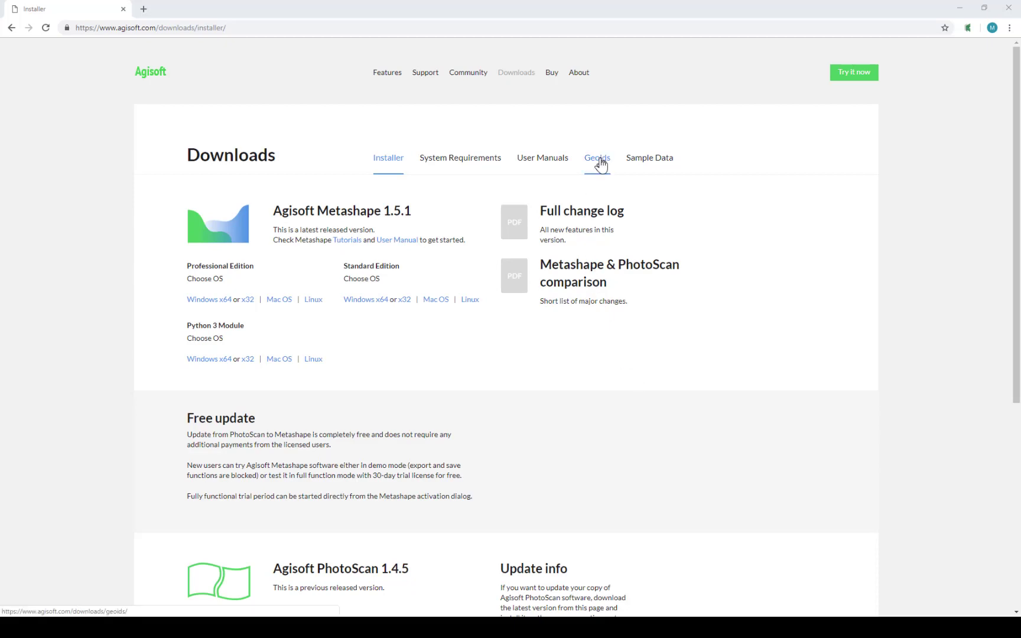
{"action": "left_click", "coordinate": [597, 158]}
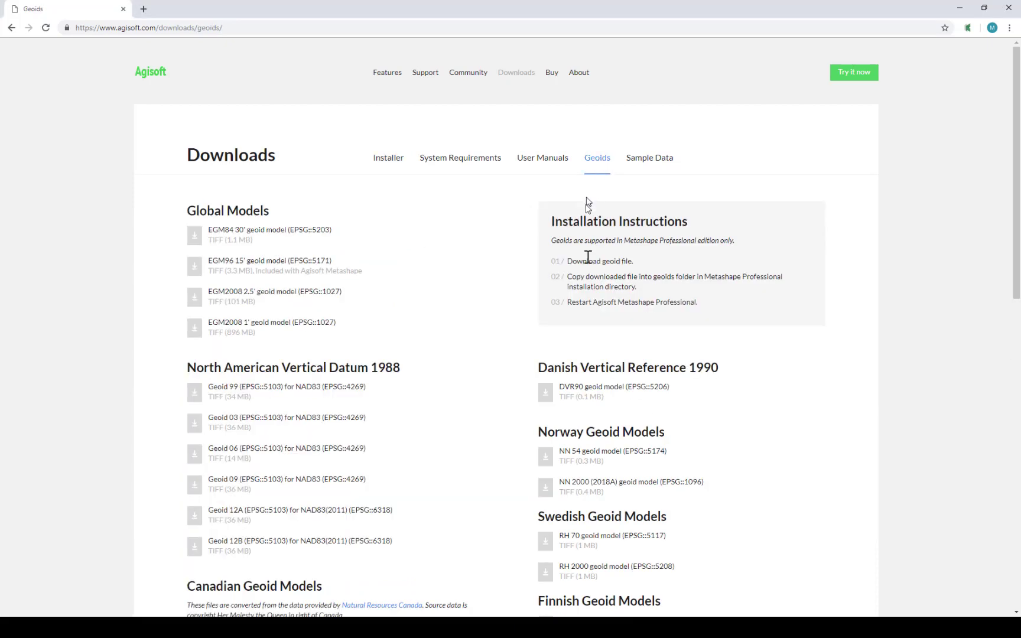
{"action": "scroll", "scroll_direction": "down", "scroll_amount": 3}
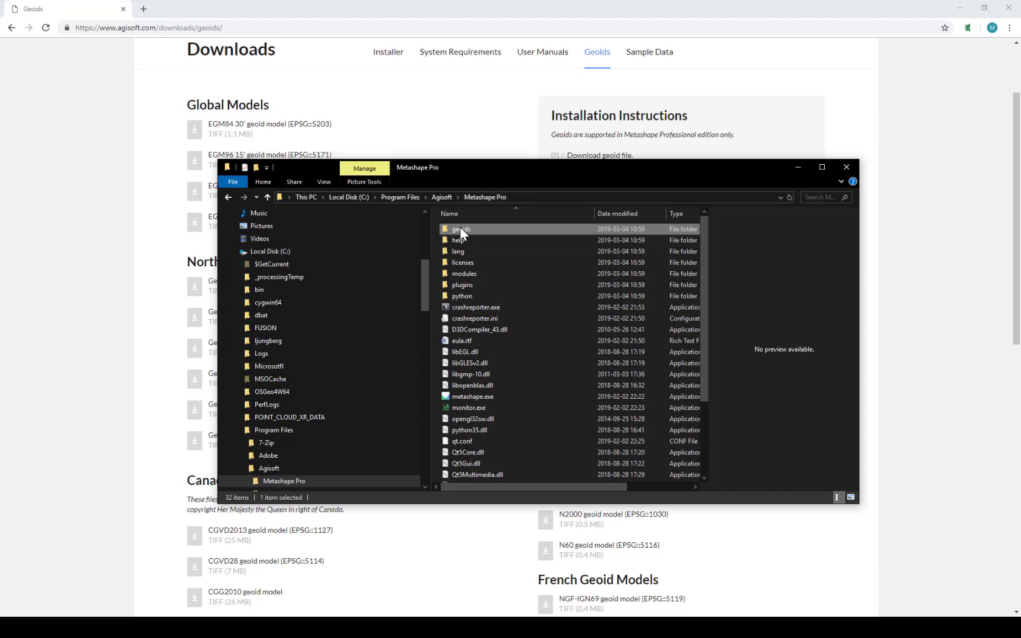
Open the Metashape Pro geoids folder, preview rh2000.tif, and return to Metashape
{"action": "double_click", "coordinate": [460, 228]}
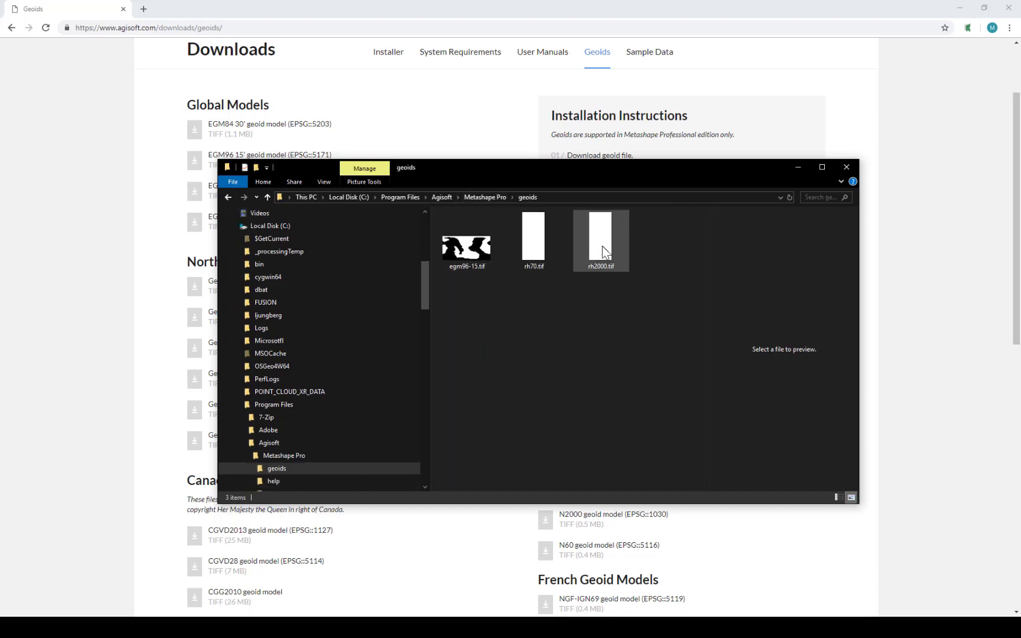
{"action": "left_click", "coordinate": [600, 239]}
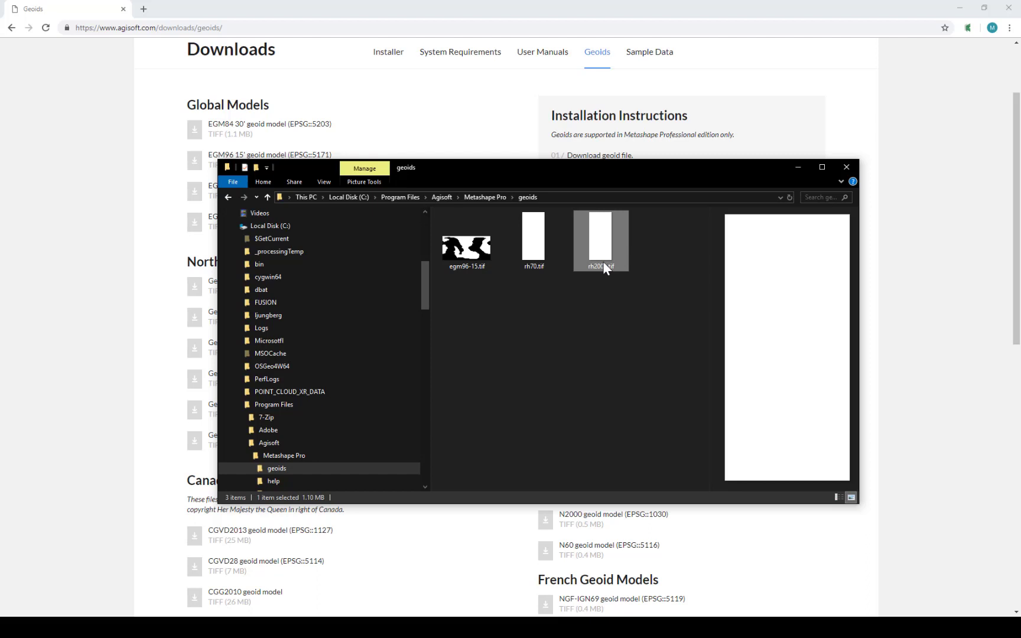
{"action": "mouse_move", "coordinate": [596, 287]}
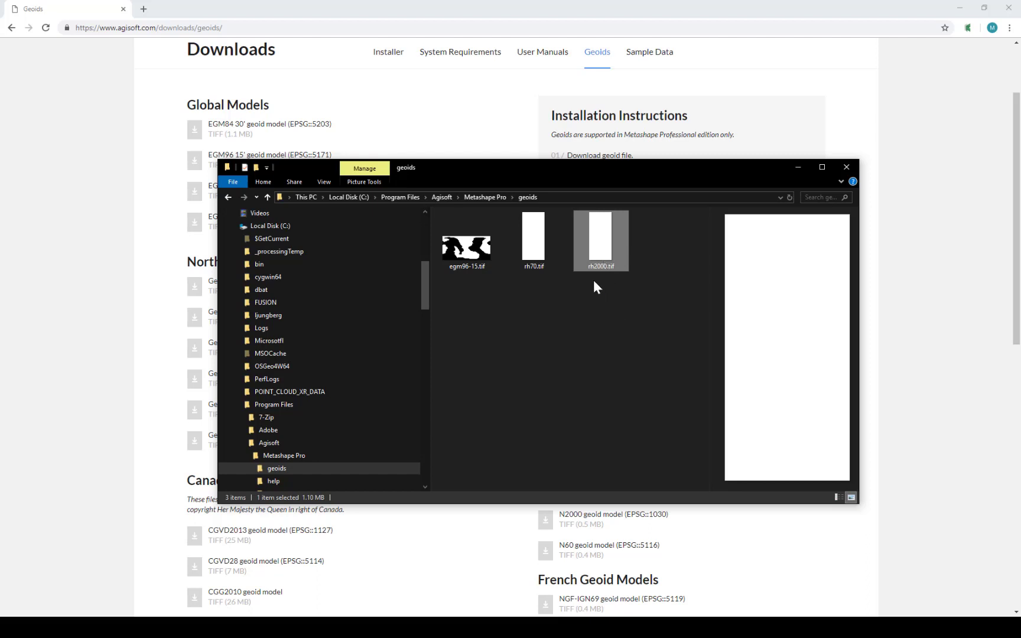
{"action": "mouse_move", "coordinate": [599, 343]}
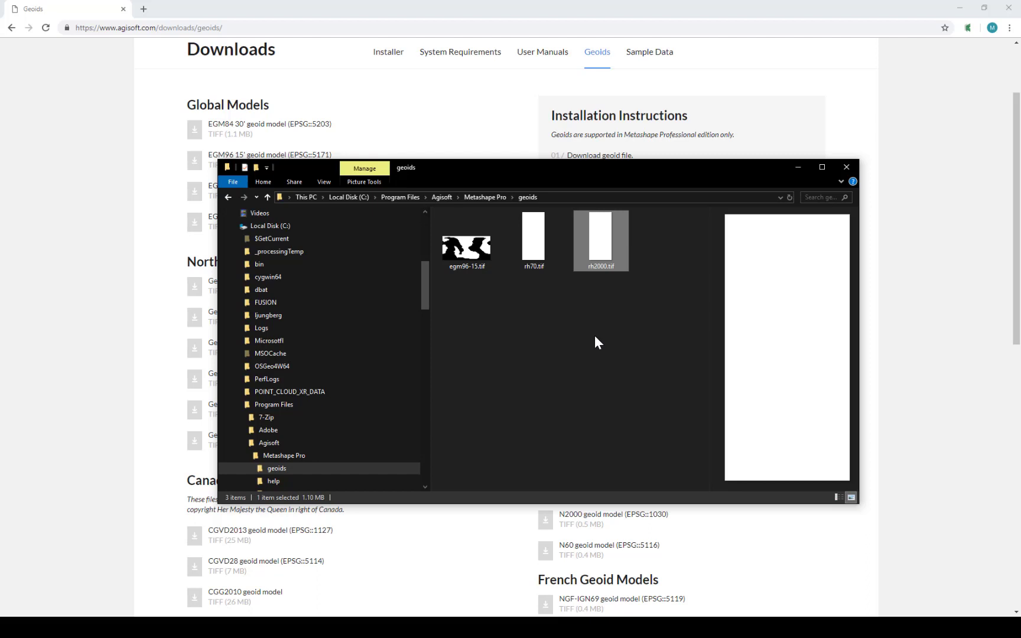
{"action": "mouse_move", "coordinate": [567, 350]}
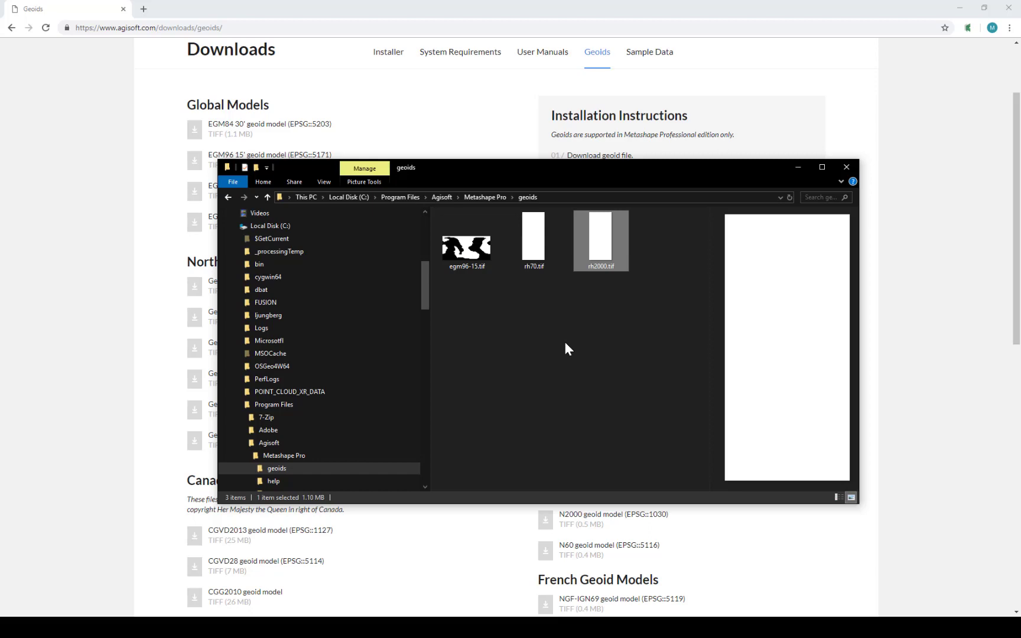
{"action": "mouse_move", "coordinate": [596, 312]}
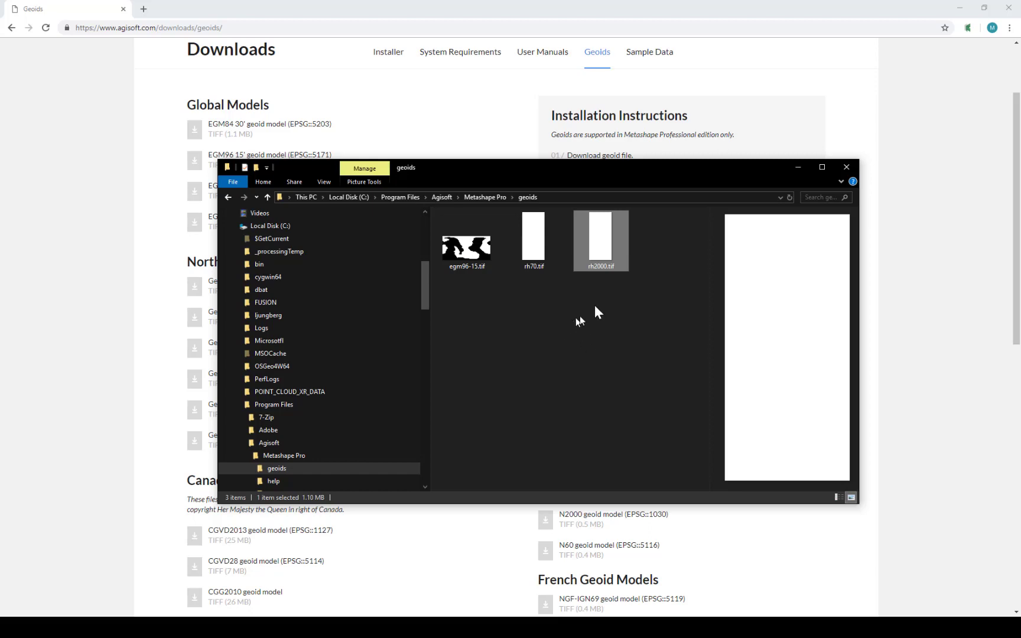
{"action": "left_click", "coordinate": [845, 167]}
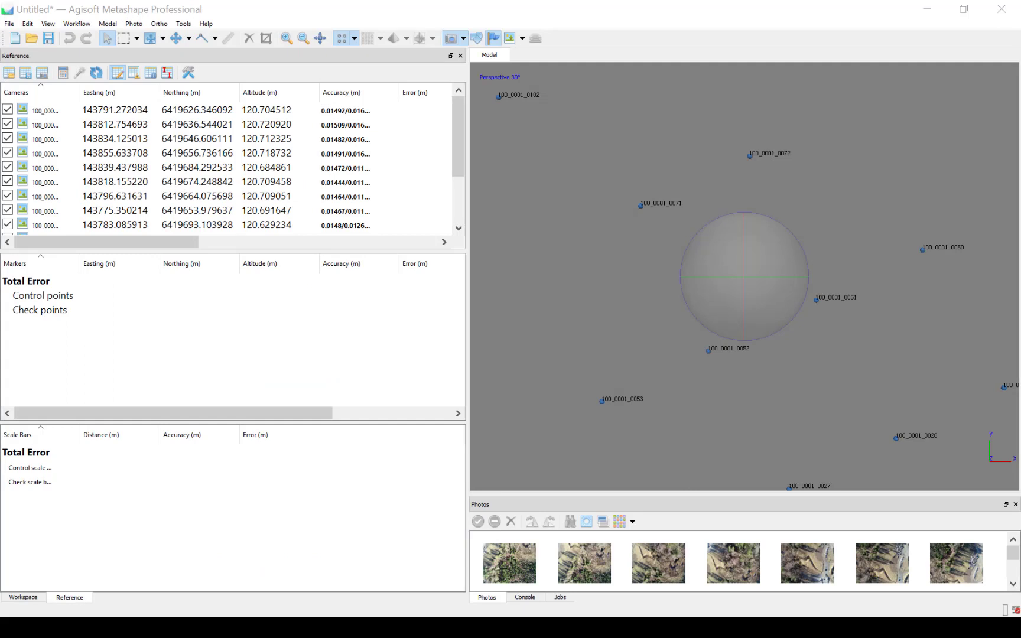
{"action": "mouse_move", "coordinate": [77, 24]}
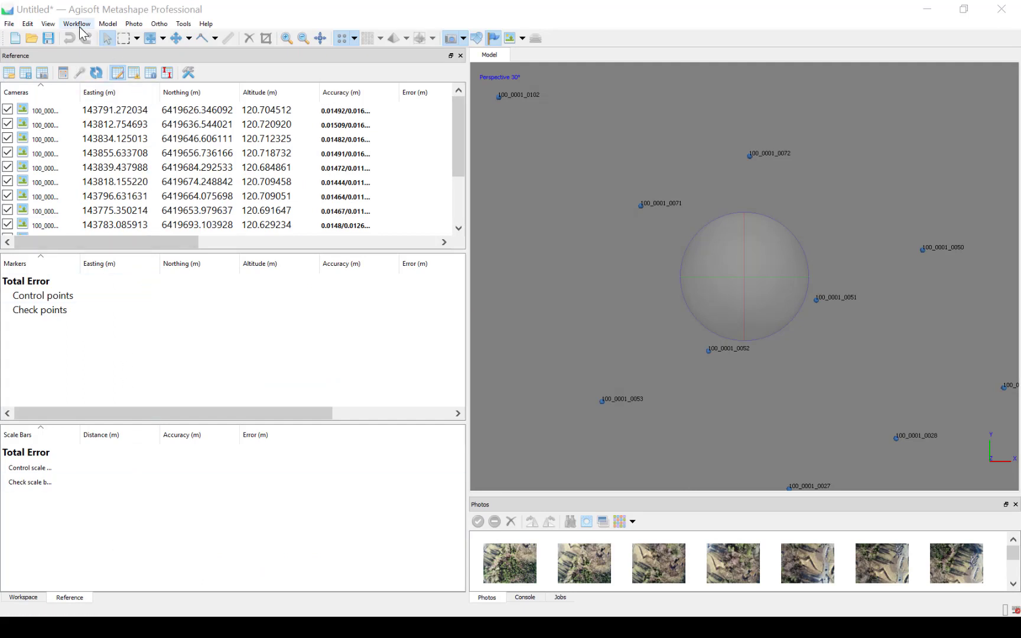
Run Align Photos with key point limit 40,000 and tie point limit 4,000
{"action": "left_click", "coordinate": [75, 23]}
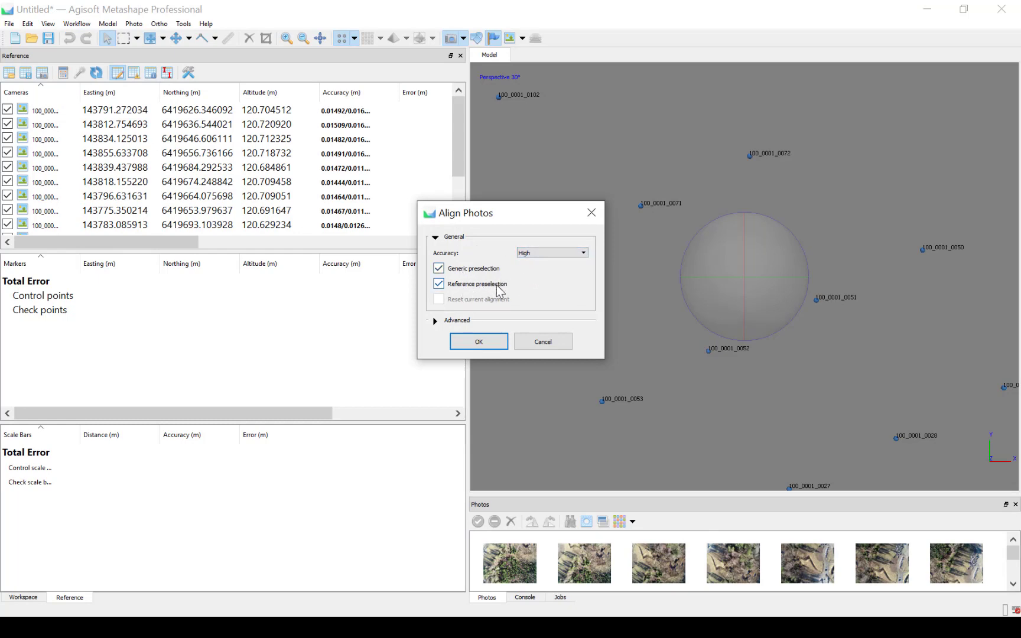
{"action": "left_click", "coordinate": [435, 320]}
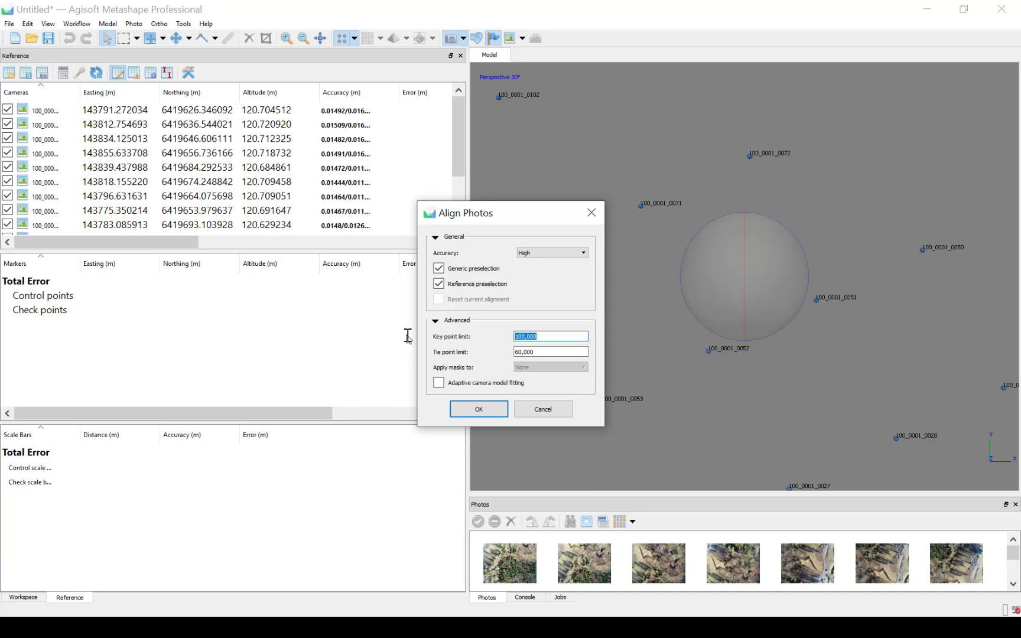
{"action": "type", "text": "40"}
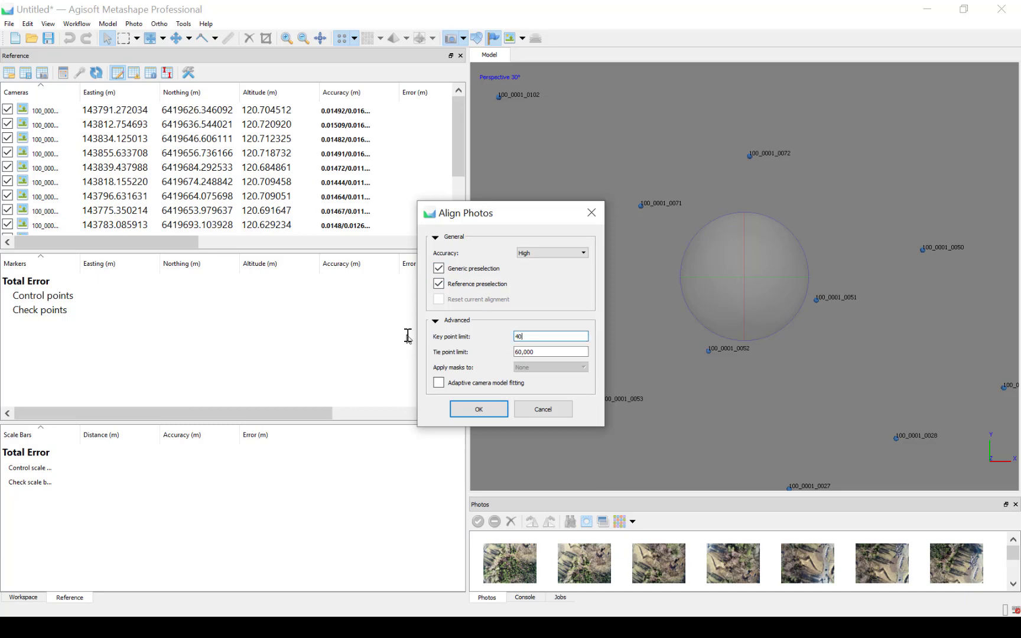
{"action": "type", "text": "0,000"}
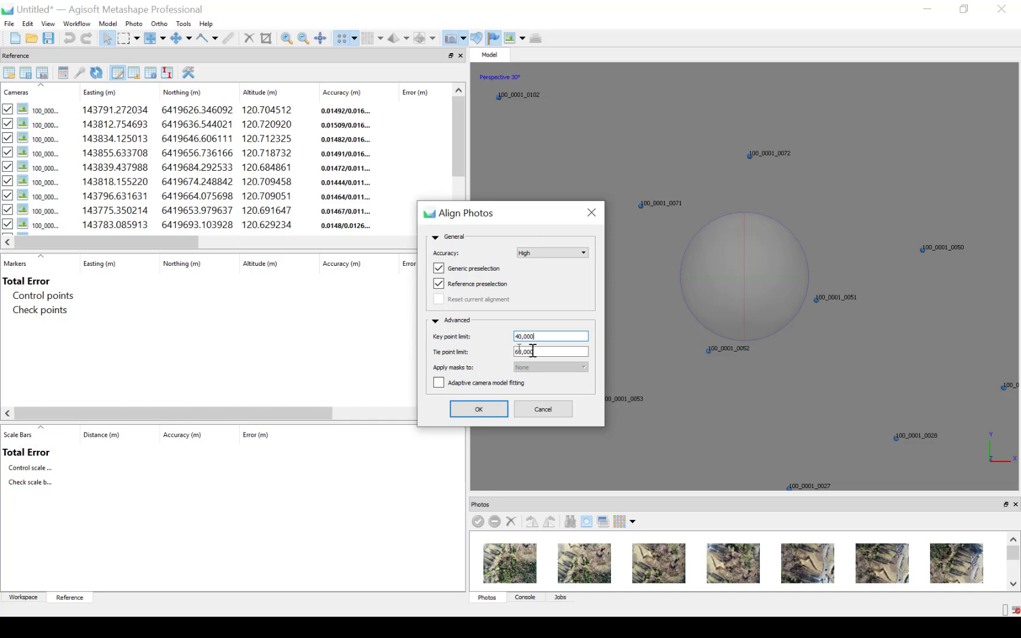
{"action": "type", "text": "400"}
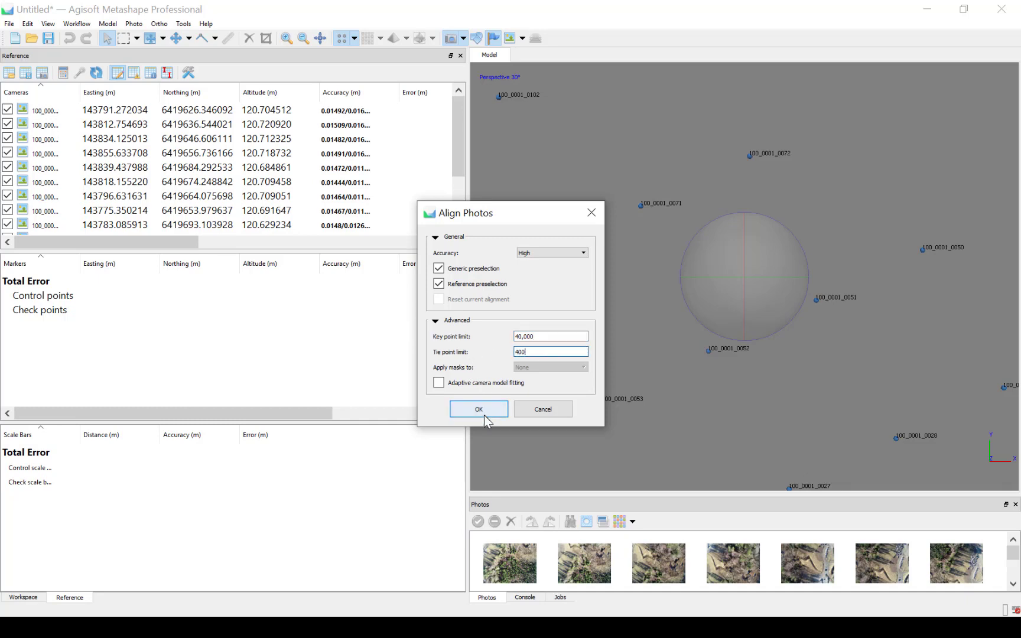
{"action": "type", "text": "4000"}
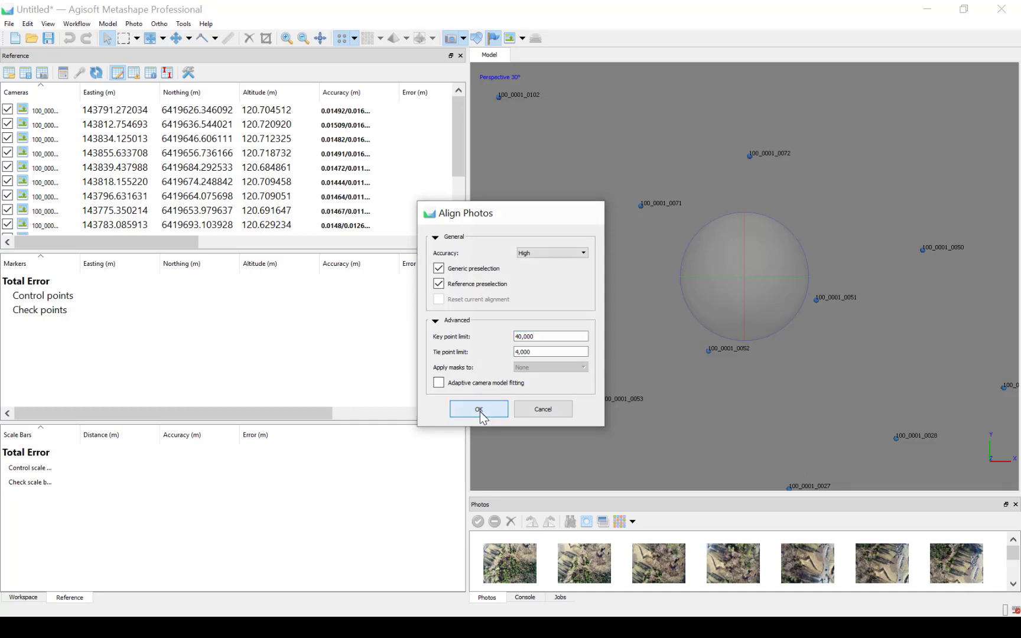
{"action": "left_click", "coordinate": [478, 409]}
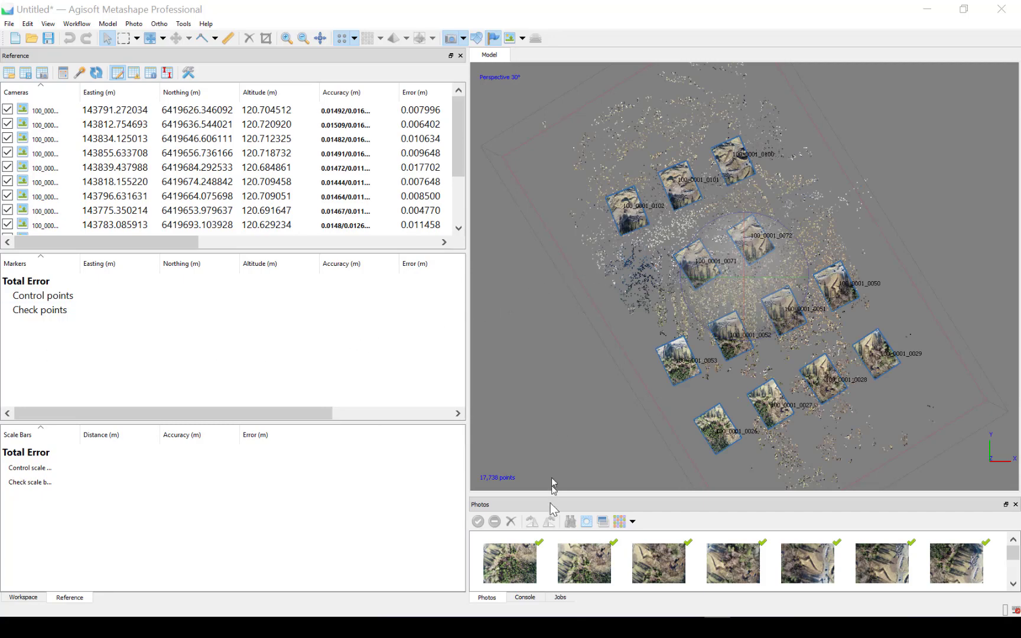
Open photo 100_0001_0026 from the Photos pane
{"action": "double_click", "coordinate": [509, 566]}
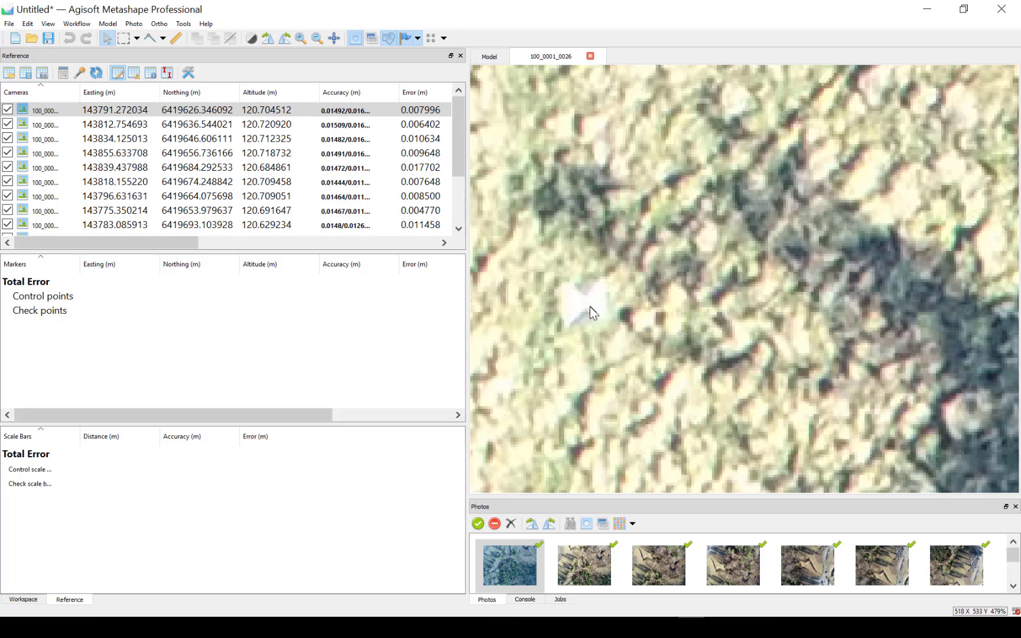
Add marker point 1 on the white ground target and pin it at the centre
{"action": "right_click", "coordinate": [589, 309]}
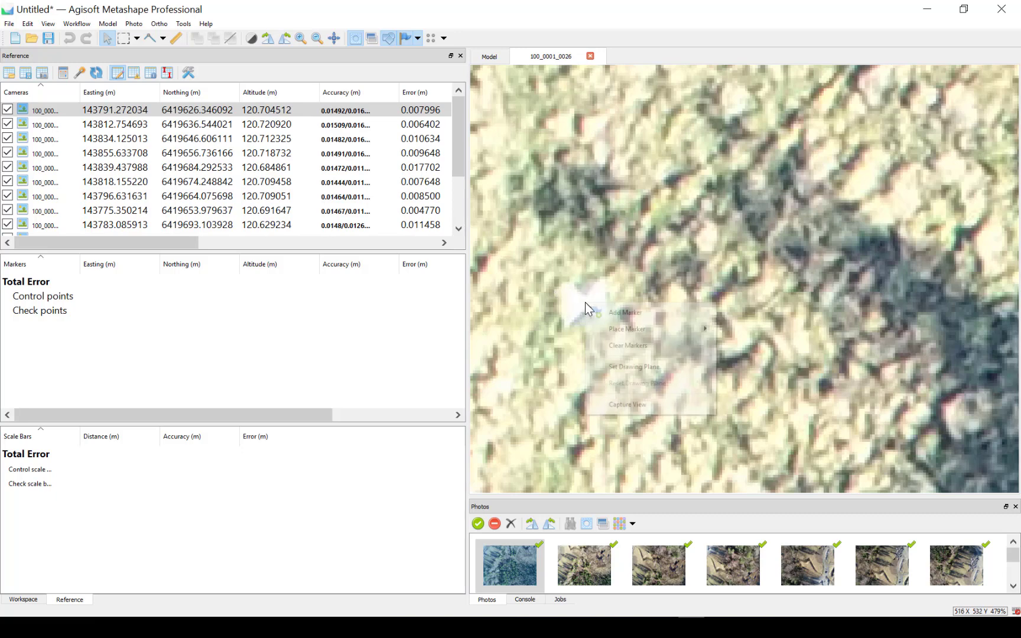
{"action": "left_click", "coordinate": [623, 312]}
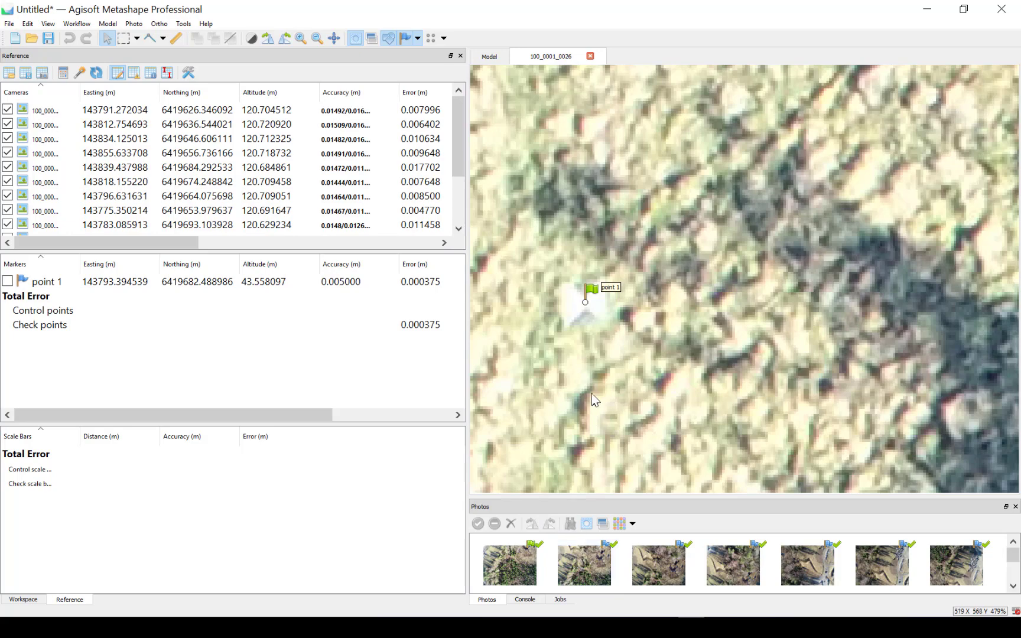
{"action": "mouse_move", "coordinate": [577, 301]}
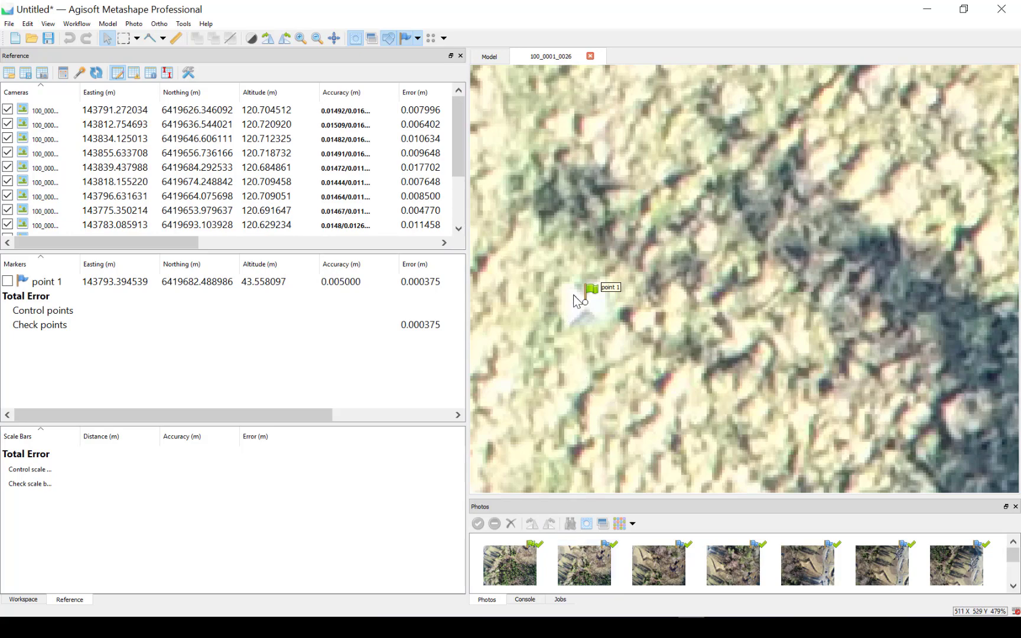
{"action": "left_click", "coordinate": [584, 565]}
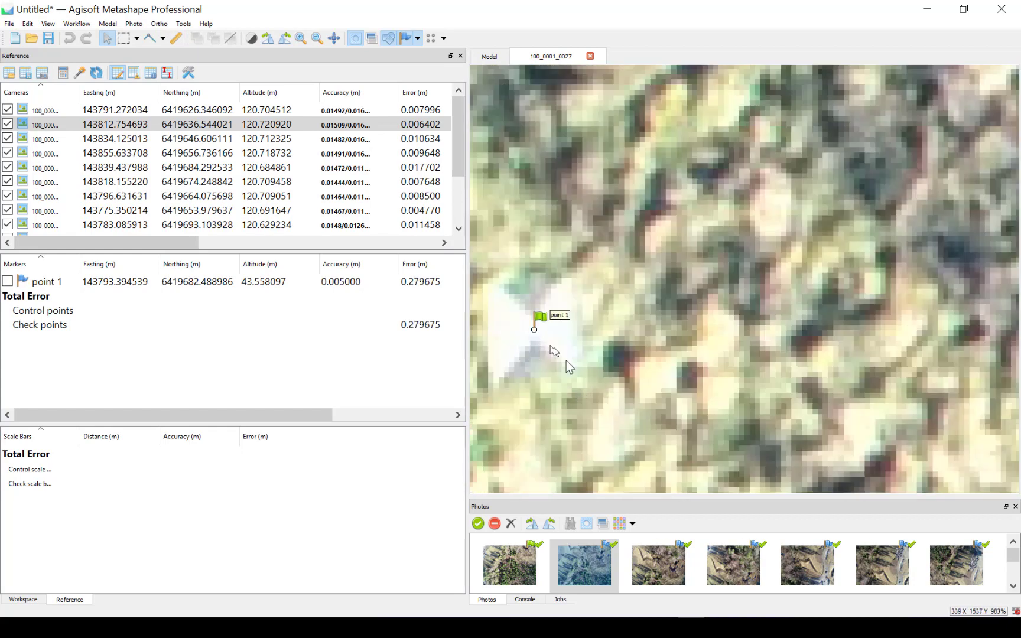
Pin marker point 1 on the target centre in the remaining photos through 0029
{"action": "left_click", "coordinate": [658, 565]}
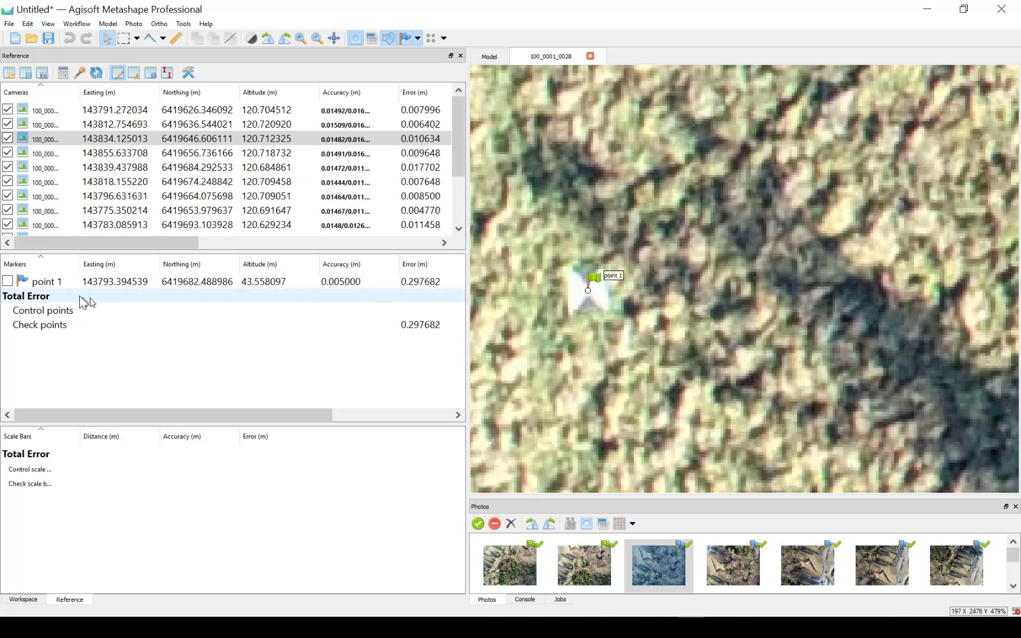
{"action": "right_click", "coordinate": [42, 281]}
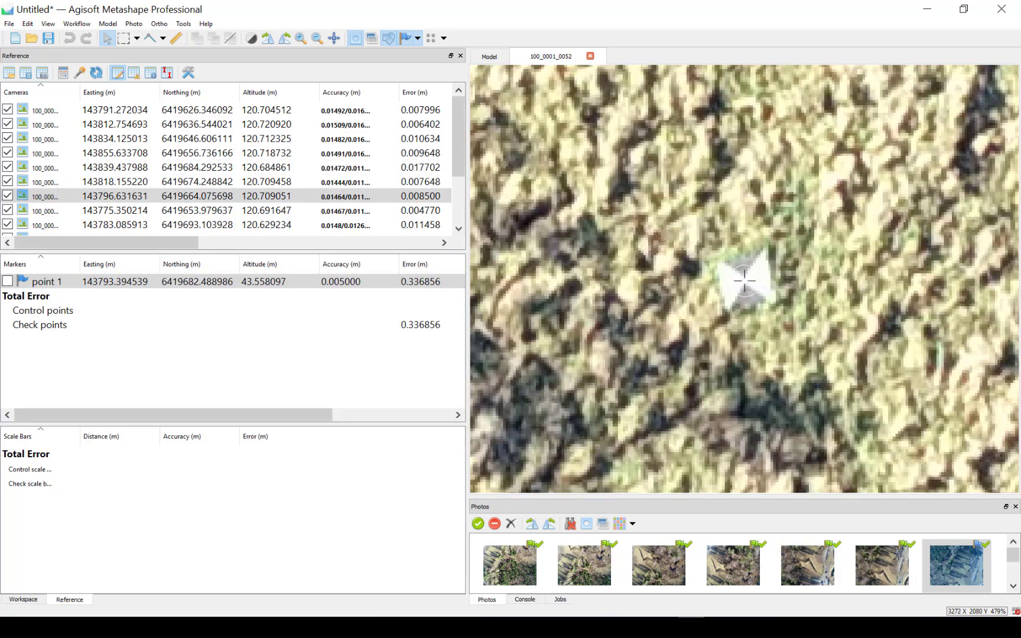
{"action": "left_click", "coordinate": [658, 565]}
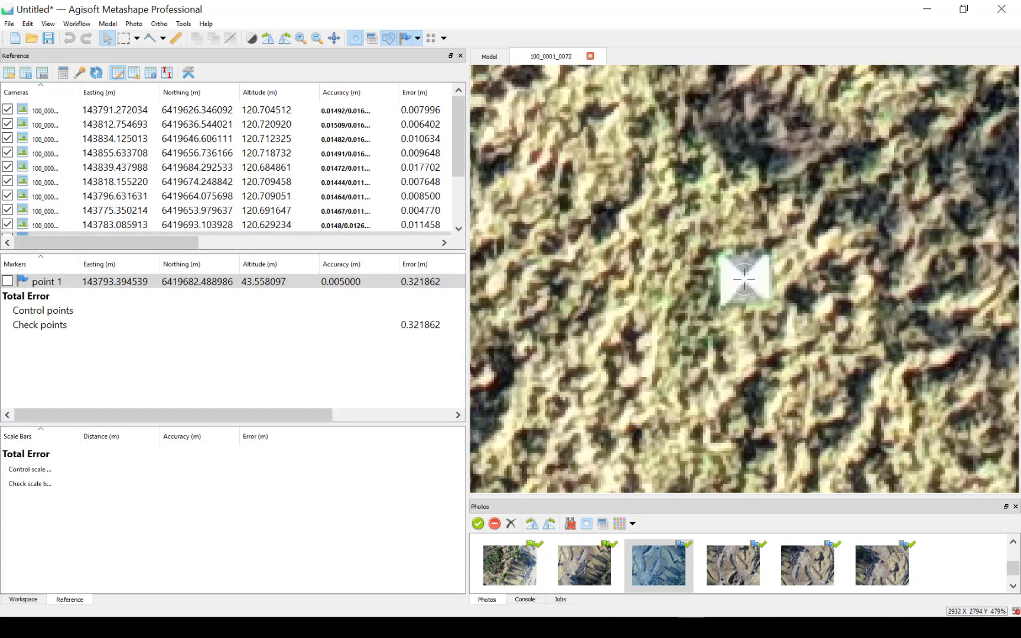
{"action": "left_click", "coordinate": [882, 565]}
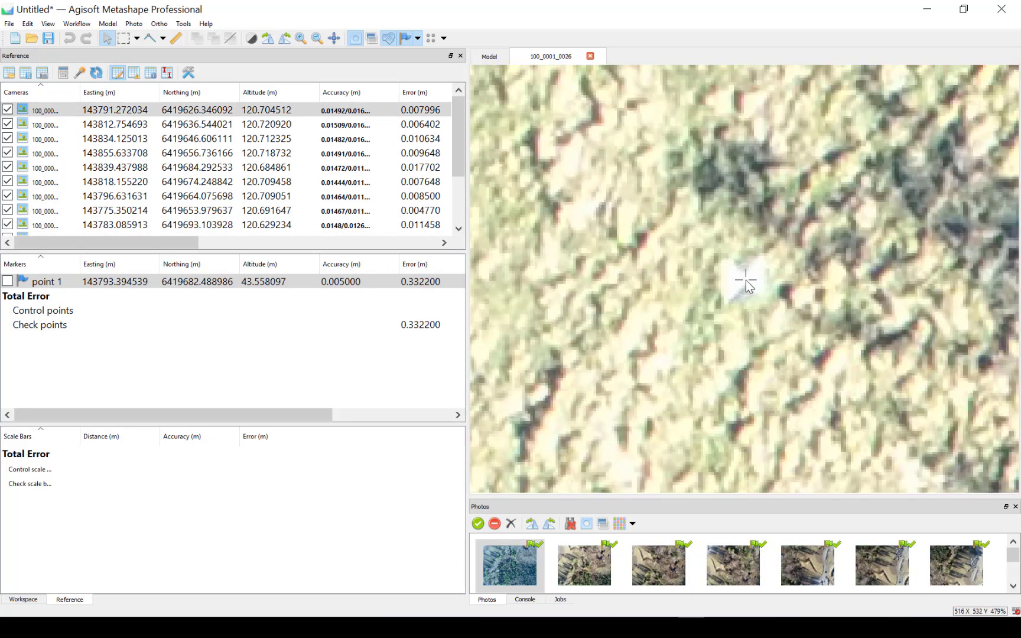
{"action": "left_click", "coordinate": [584, 564]}
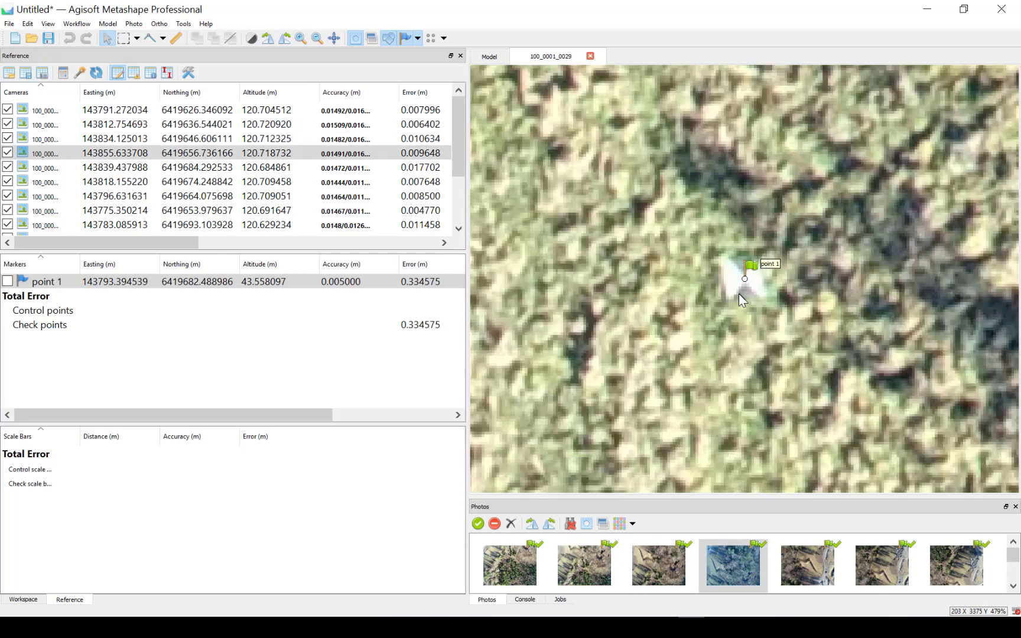
{"action": "mouse_move", "coordinate": [707, 316]}
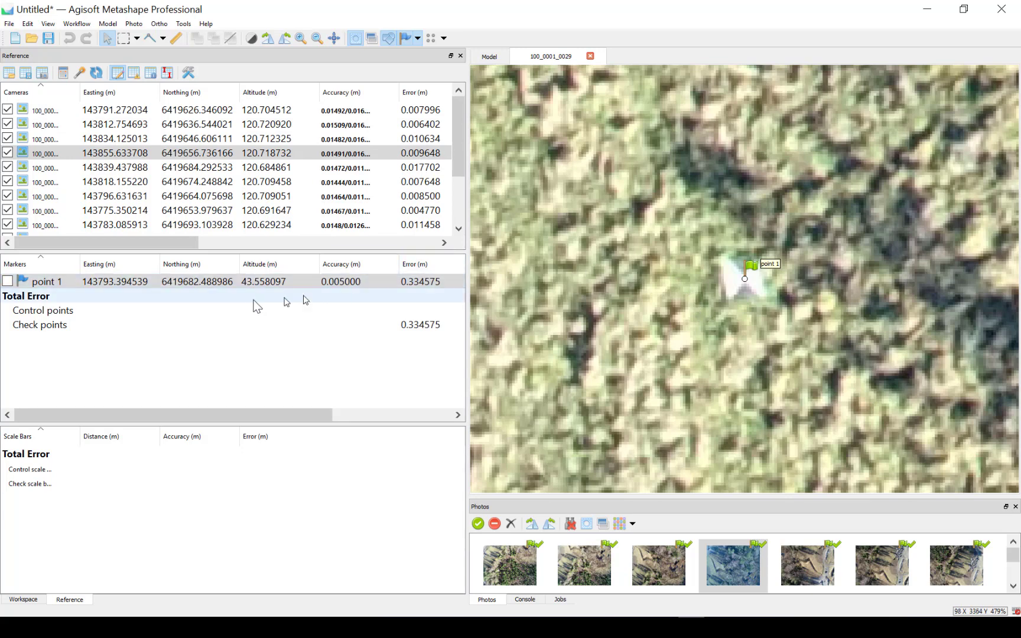
Select marker point 1 and switch the Reference tables to estimated coordinates
{"action": "left_click", "coordinate": [47, 282]}
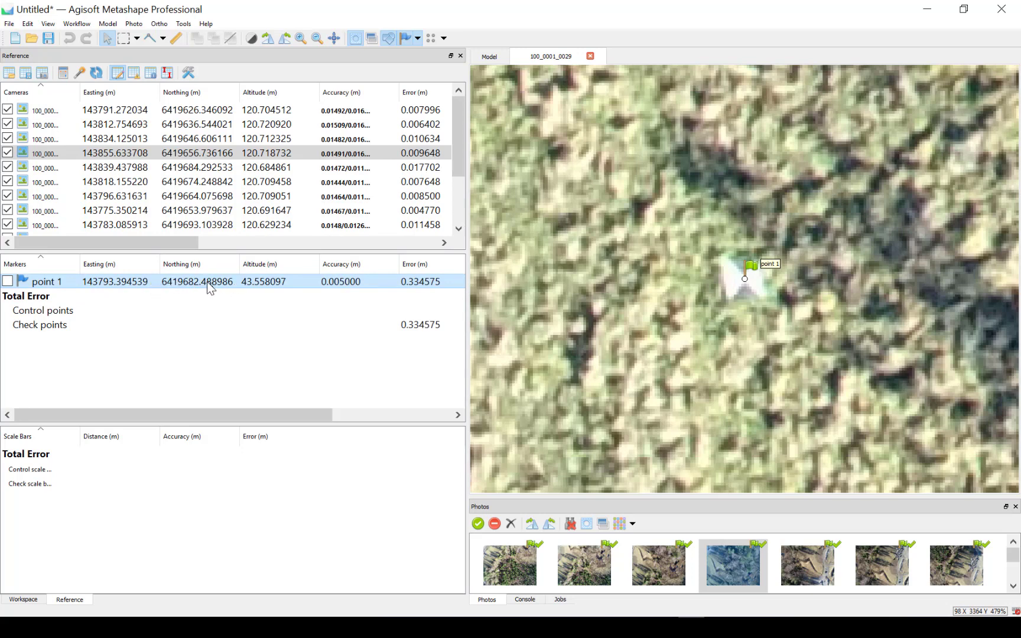
{"action": "mouse_move", "coordinate": [151, 73]}
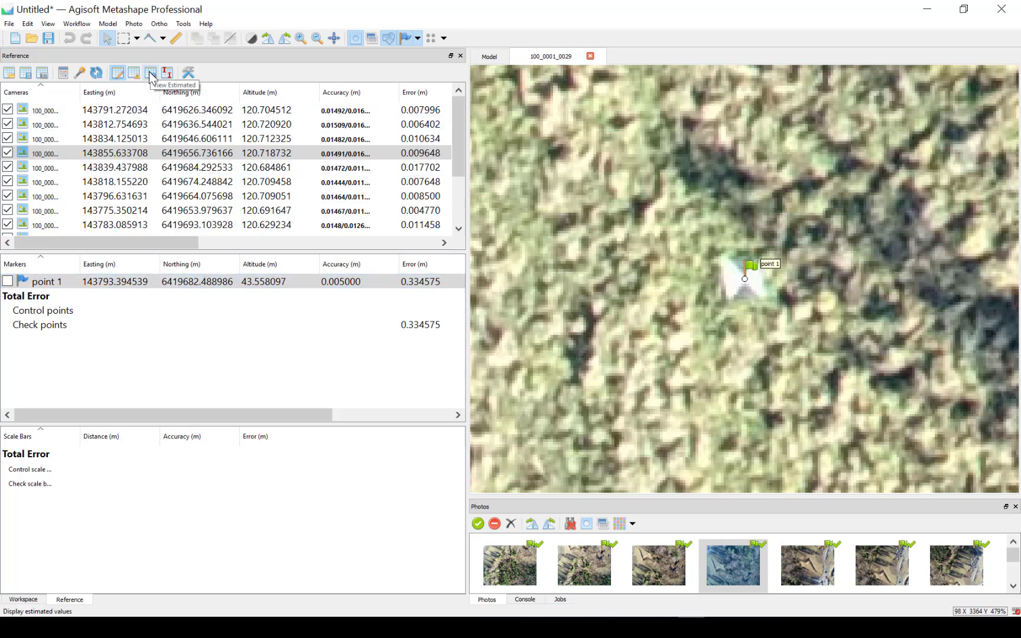
{"action": "left_click", "coordinate": [151, 72]}
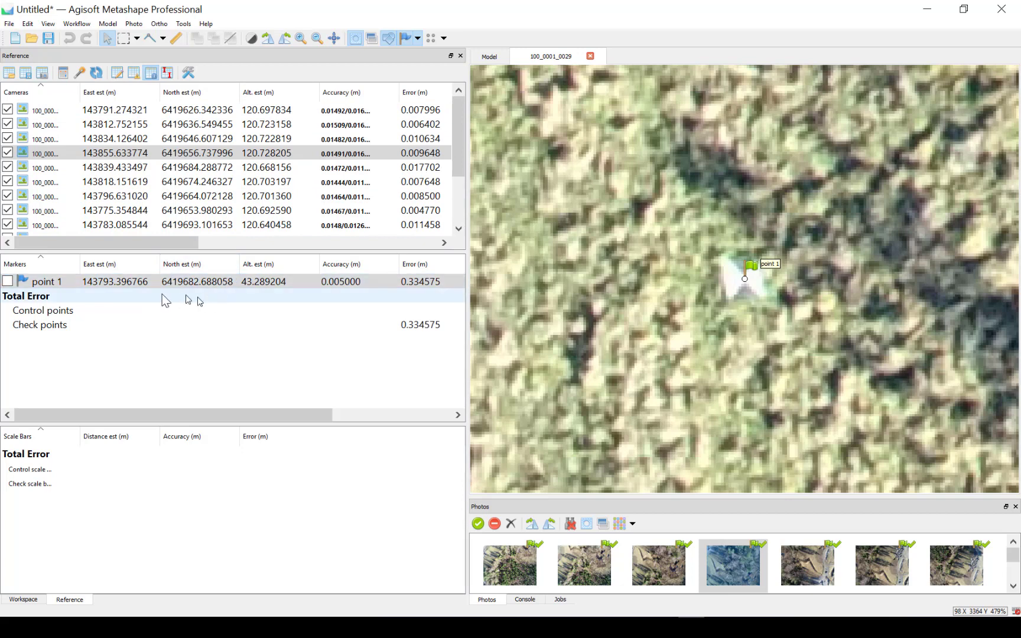
{"action": "mouse_move", "coordinate": [117, 302]}
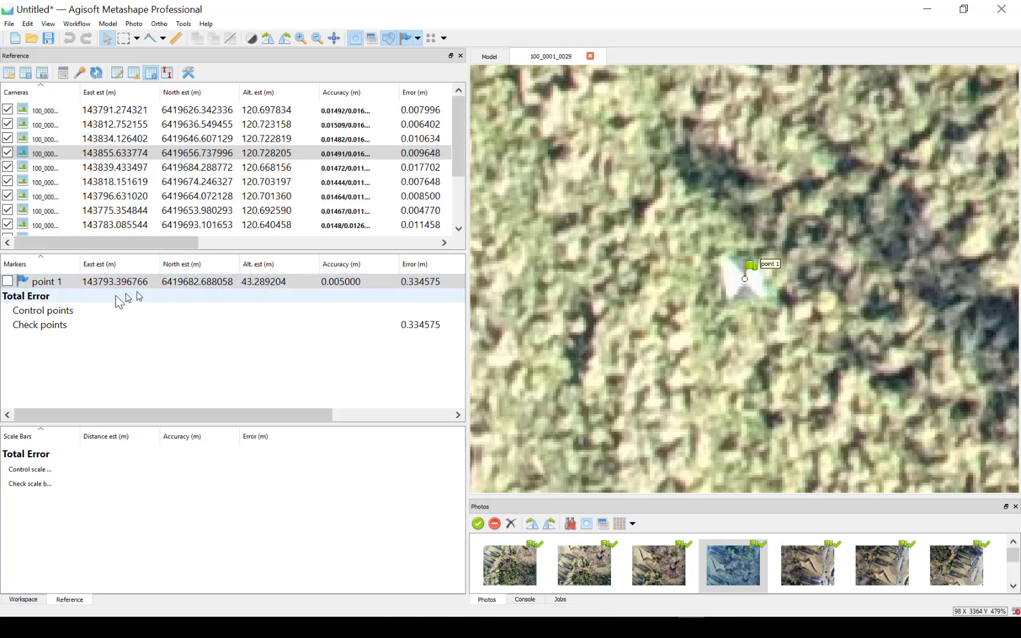
{"action": "mouse_move", "coordinate": [224, 305]}
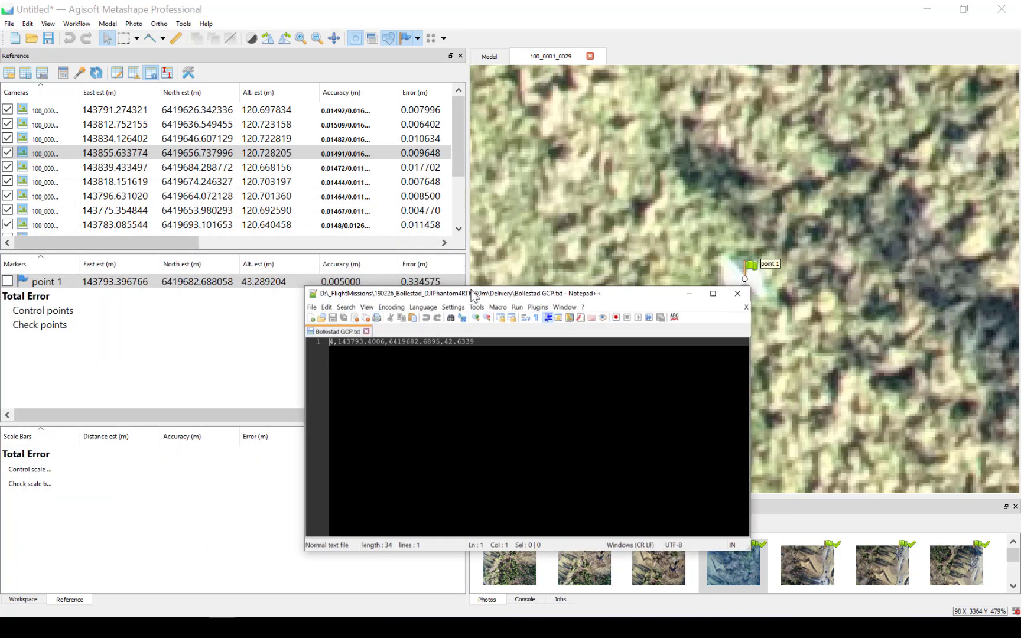
Move the Notepad++ window showing Bollestad GCP.txt beside the Markers table
{"action": "left_click_drag", "start_coordinate": [469, 293], "coordinate": [231, 300]}
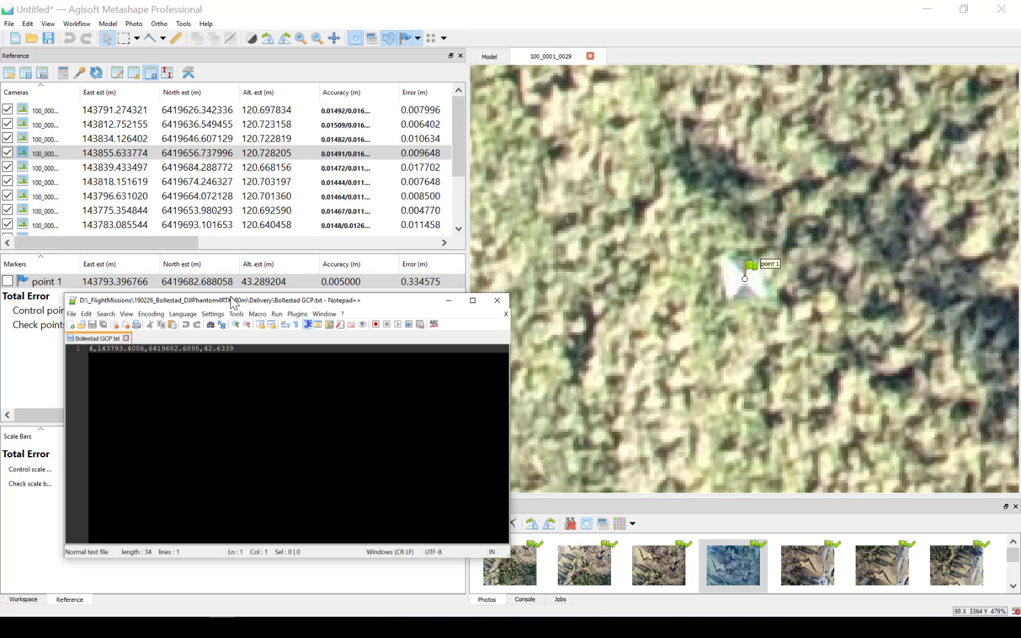